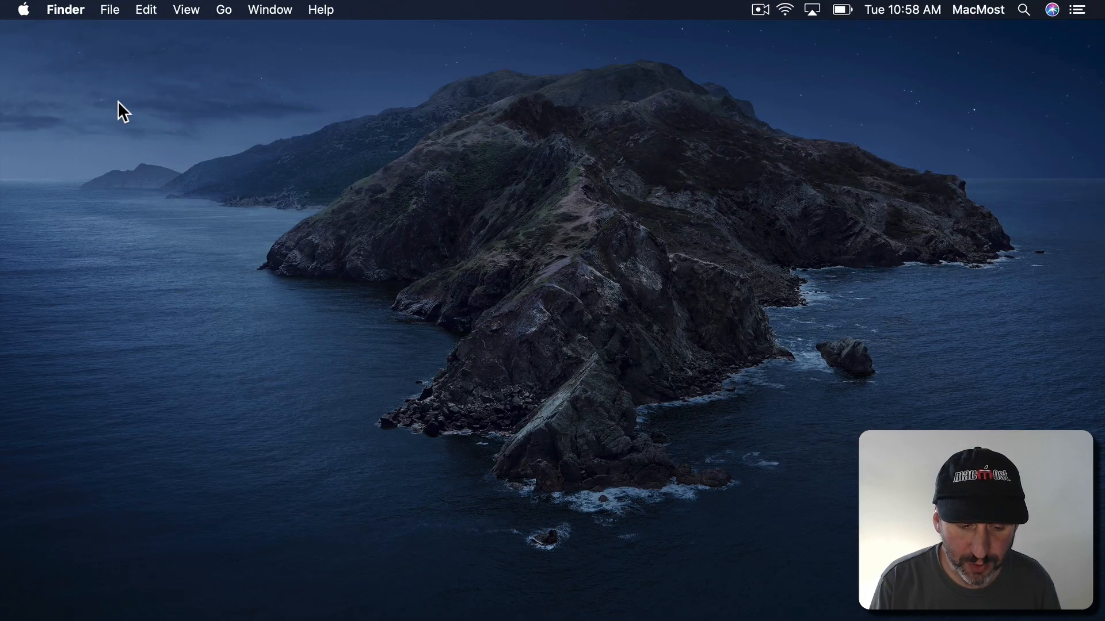
{"action": "mouse_move", "coordinate": [264, 338]}
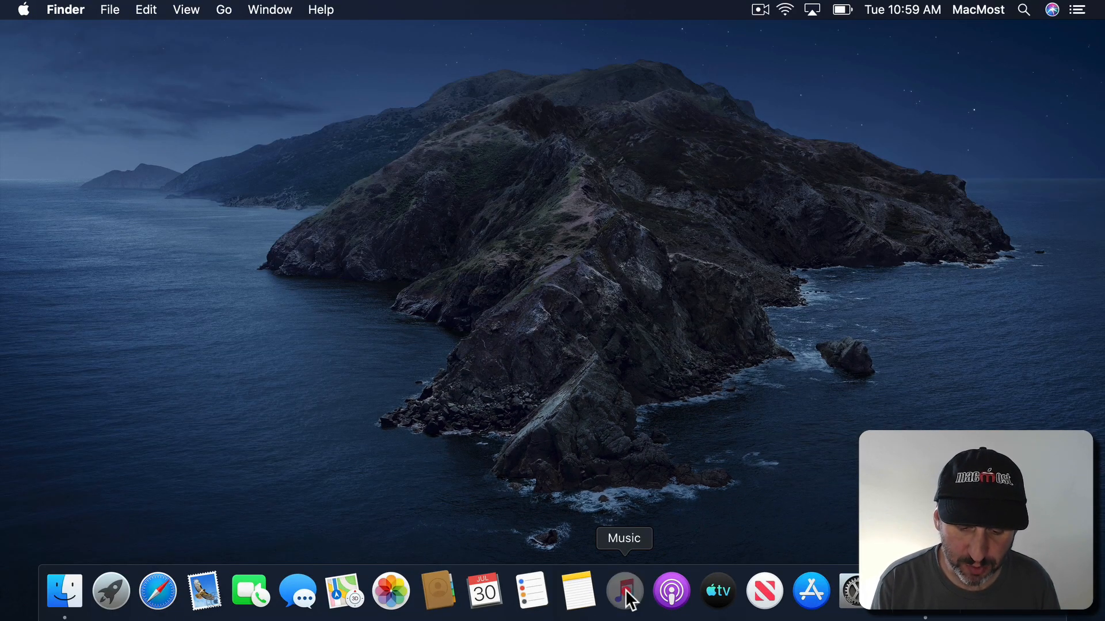
Launch Music, browse the Radio stations, and return to the For You Apple Music trial page.
{"action": "left_click", "coordinate": [622, 591]}
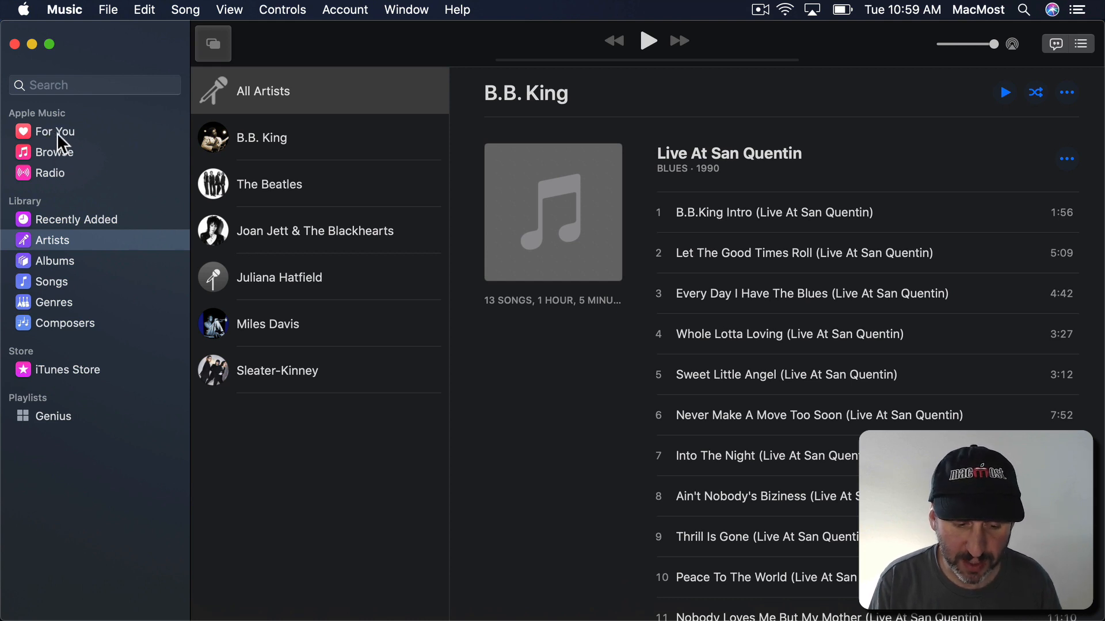
{"action": "left_click", "coordinate": [55, 132]}
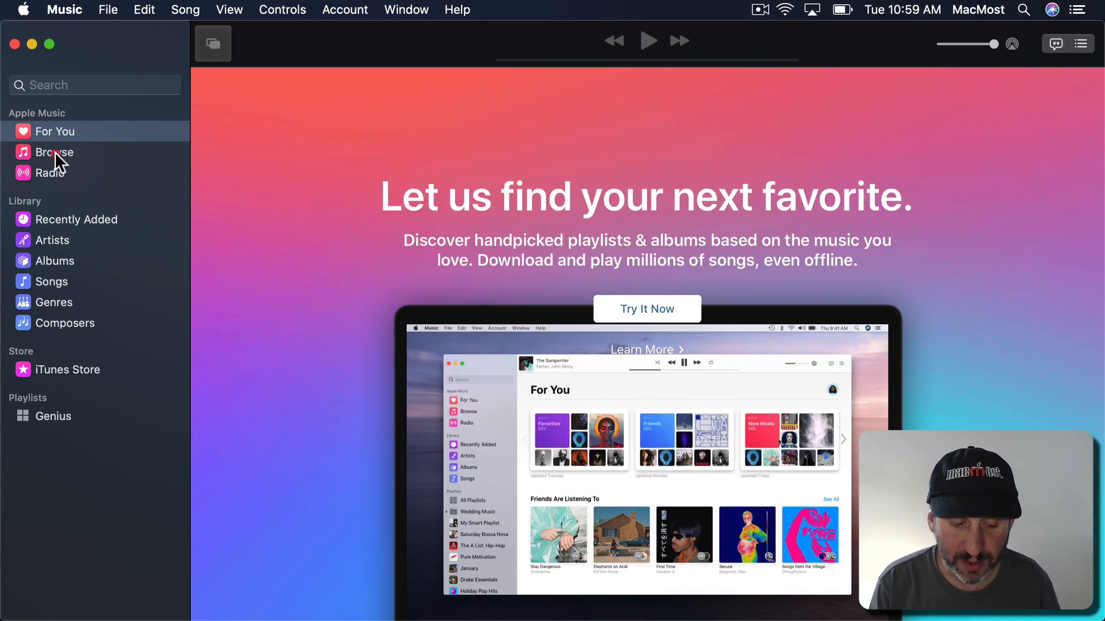
{"action": "left_click", "coordinate": [50, 172]}
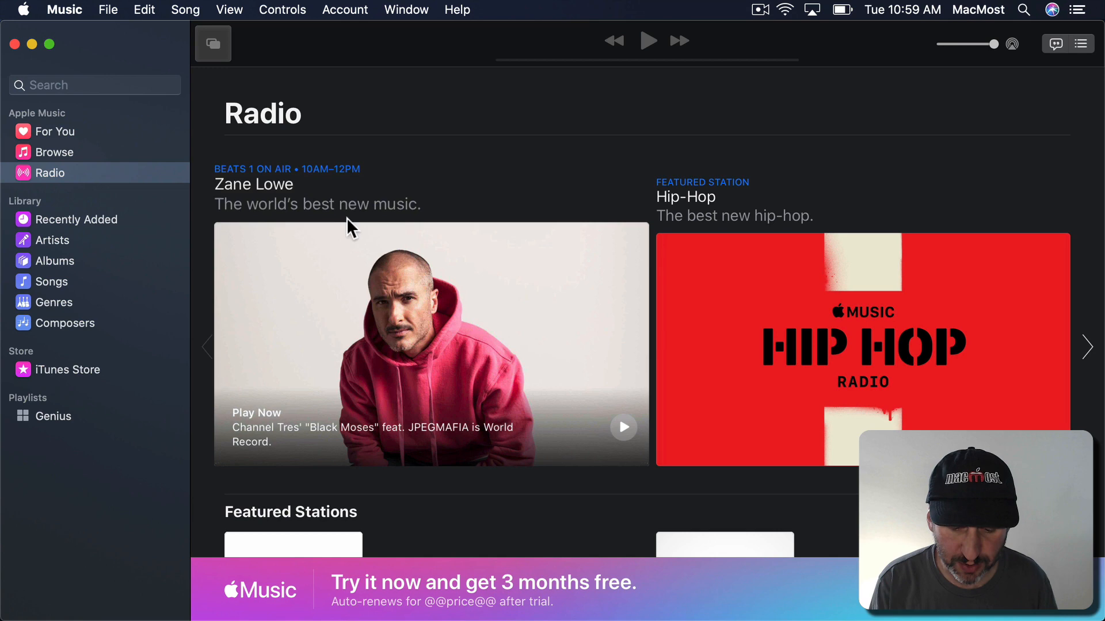
{"action": "scroll", "scroll_direction": "down", "scroll_amount": 3}
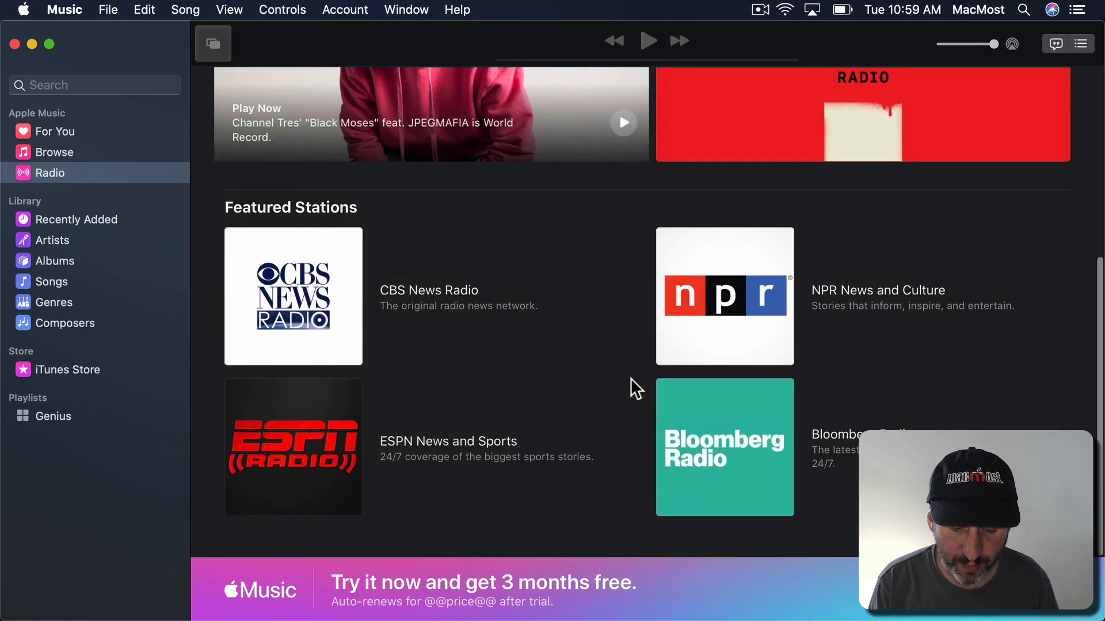
{"action": "scroll", "scroll_direction": "up", "scroll_amount": 3}
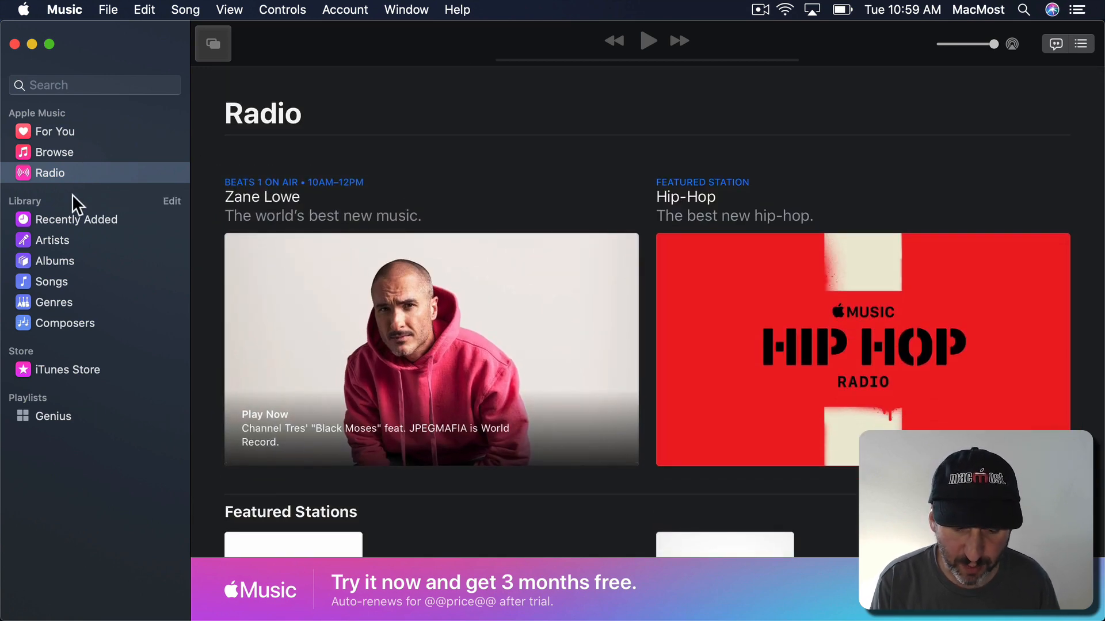
{"action": "left_click", "coordinate": [54, 131]}
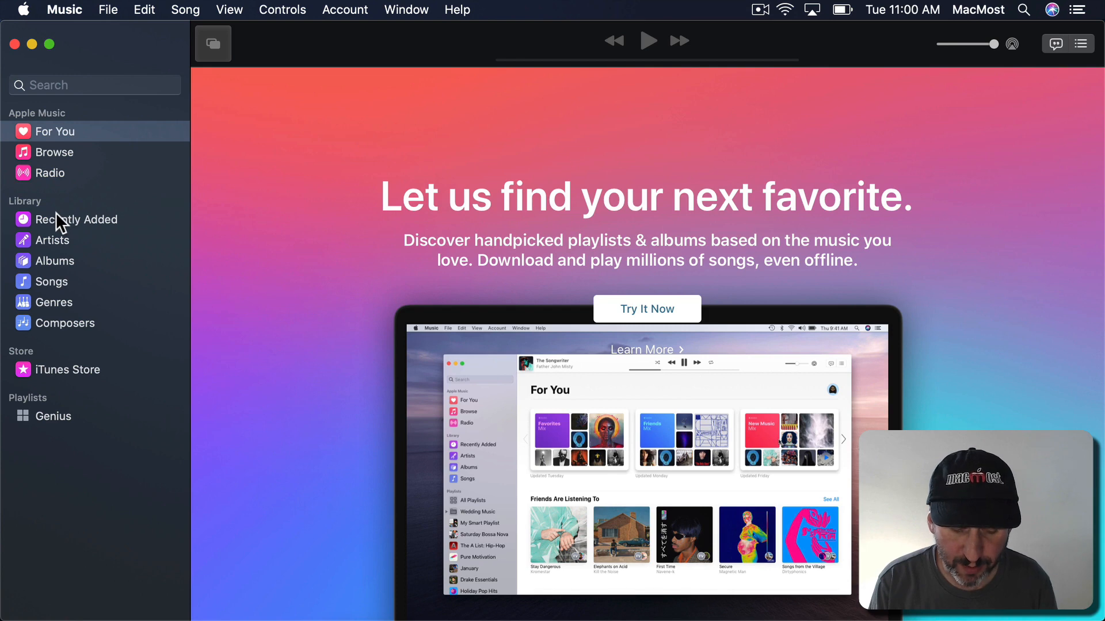
{"action": "mouse_move", "coordinate": [59, 222]}
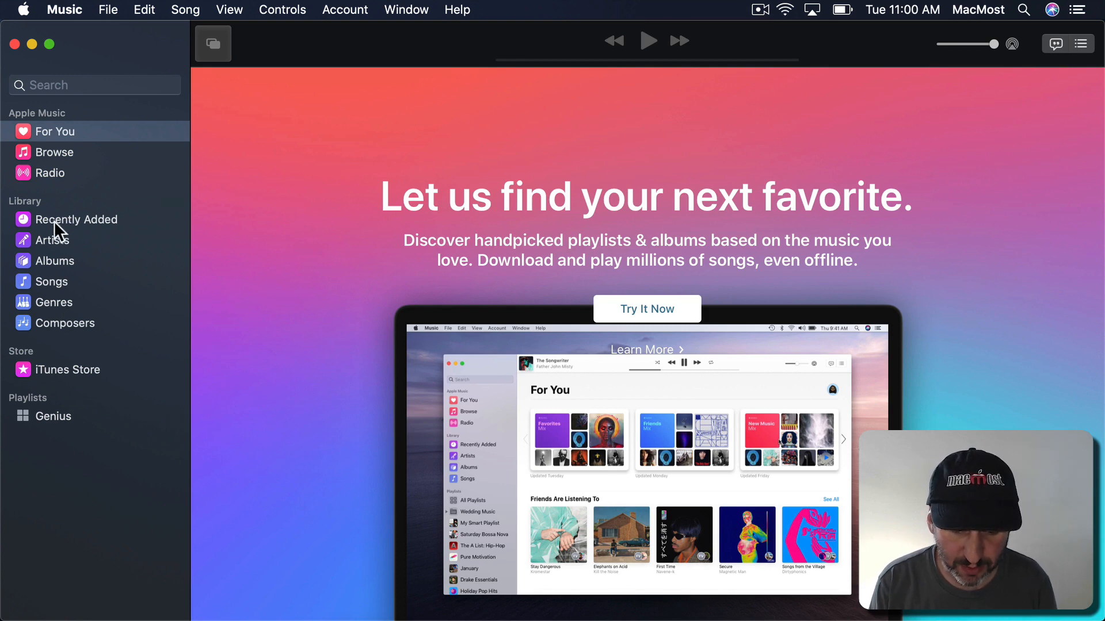
Tour Recently Added, Artists (B.B. King) and Albums, ending on the full Songs list.
{"action": "left_click", "coordinate": [77, 219]}
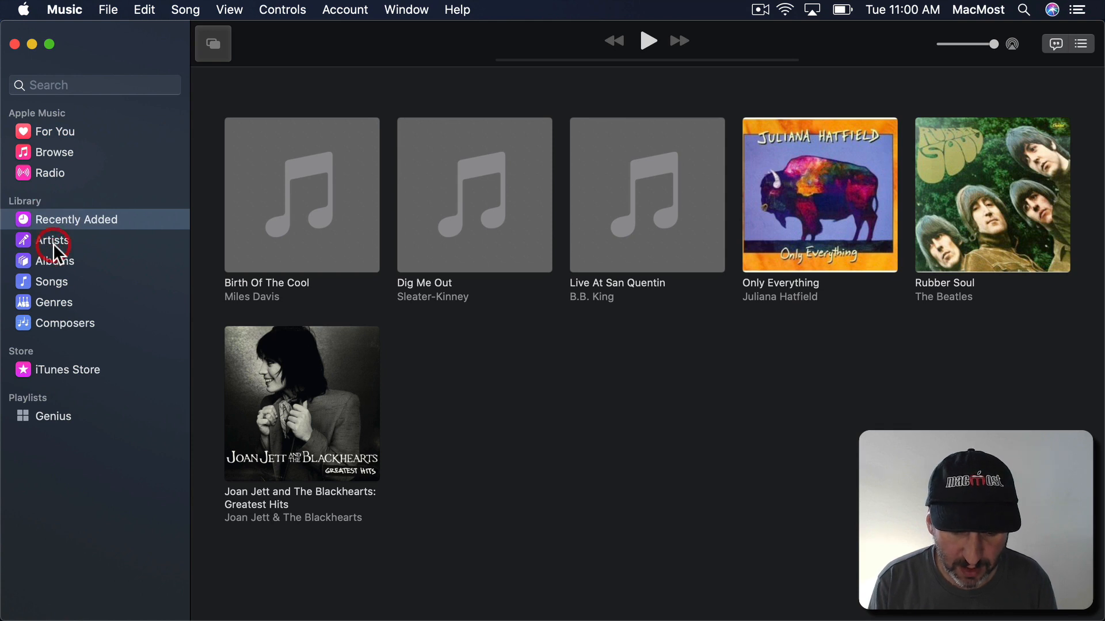
{"action": "left_click", "coordinate": [52, 240]}
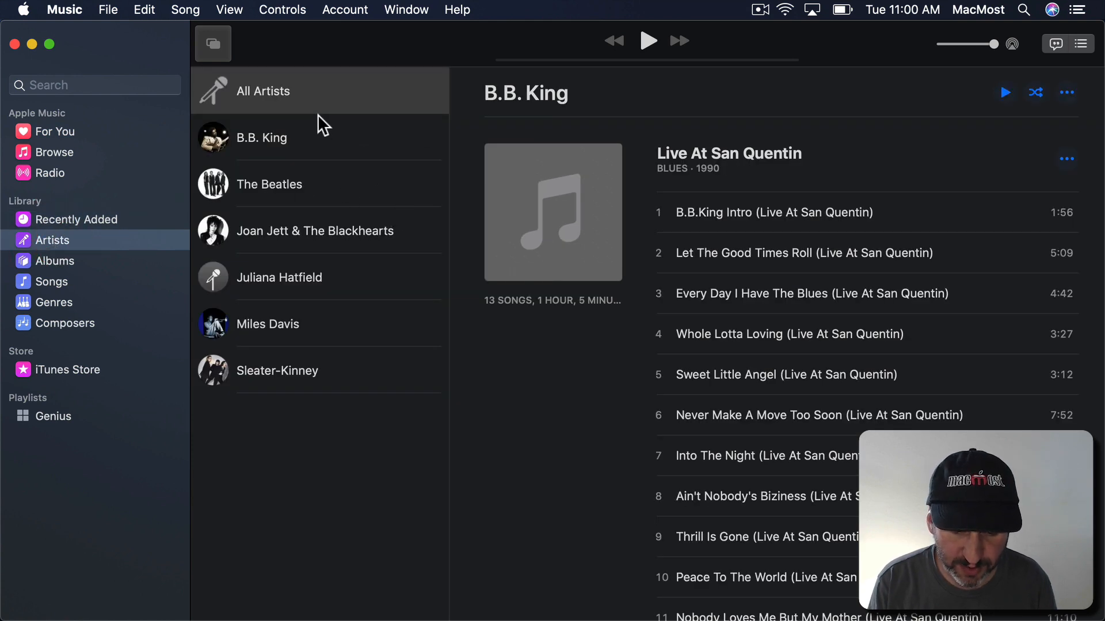
{"action": "mouse_move", "coordinate": [559, 381]}
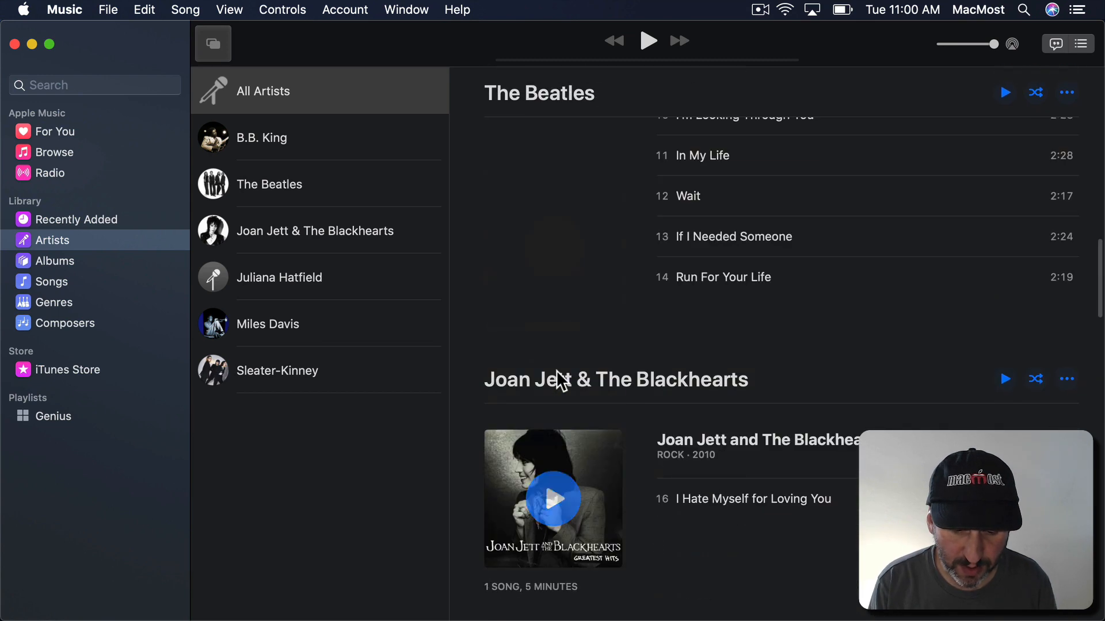
{"action": "left_click", "coordinate": [262, 137]}
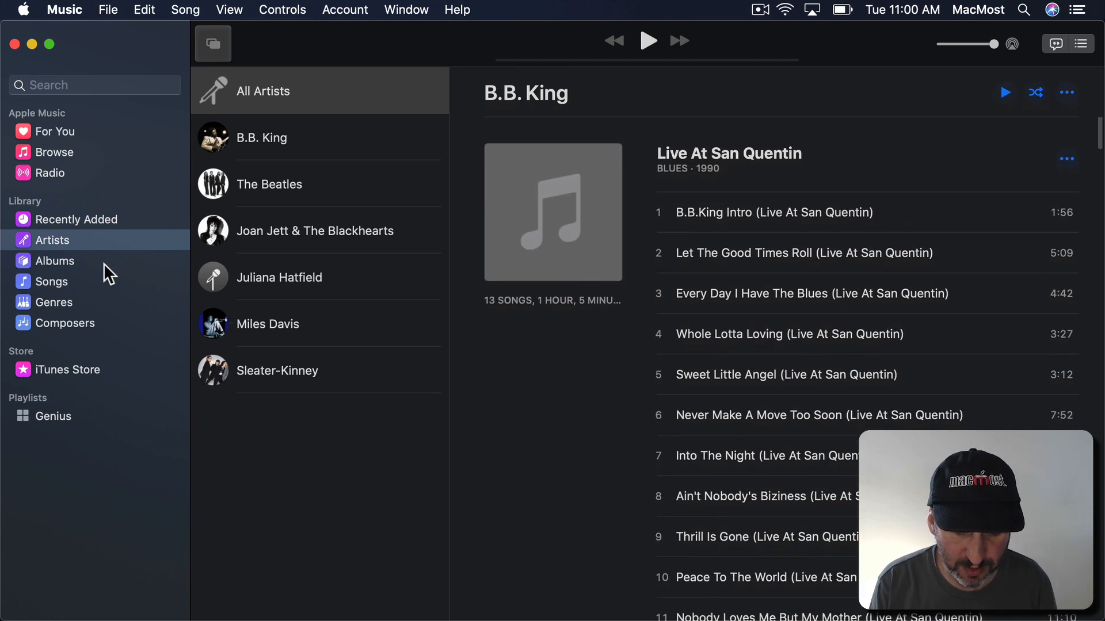
{"action": "left_click", "coordinate": [54, 260]}
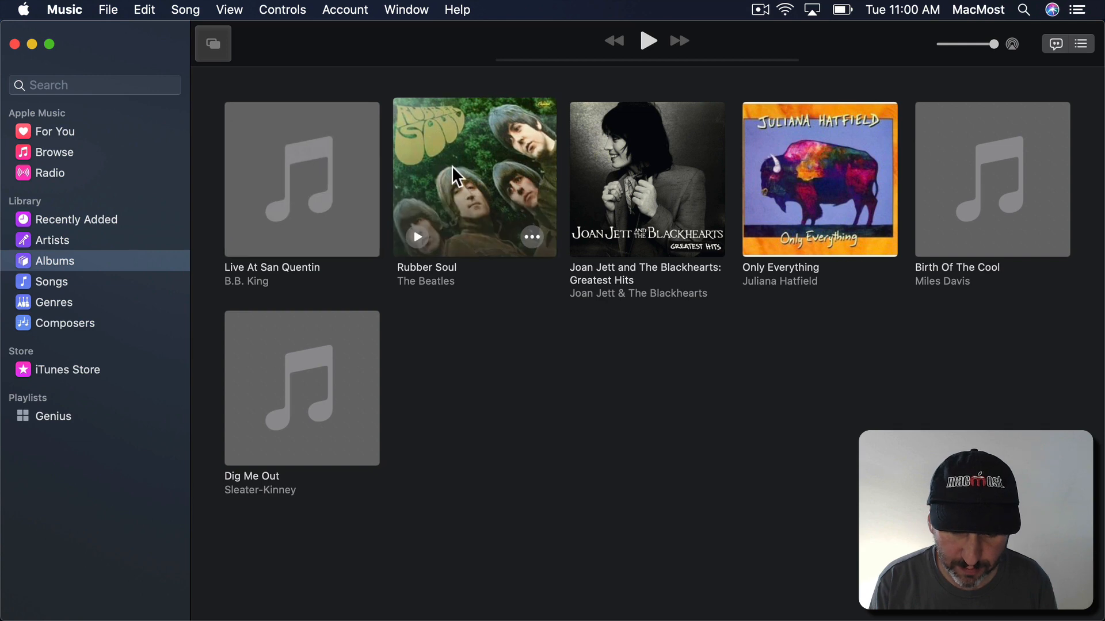
{"action": "left_click", "coordinate": [51, 282]}
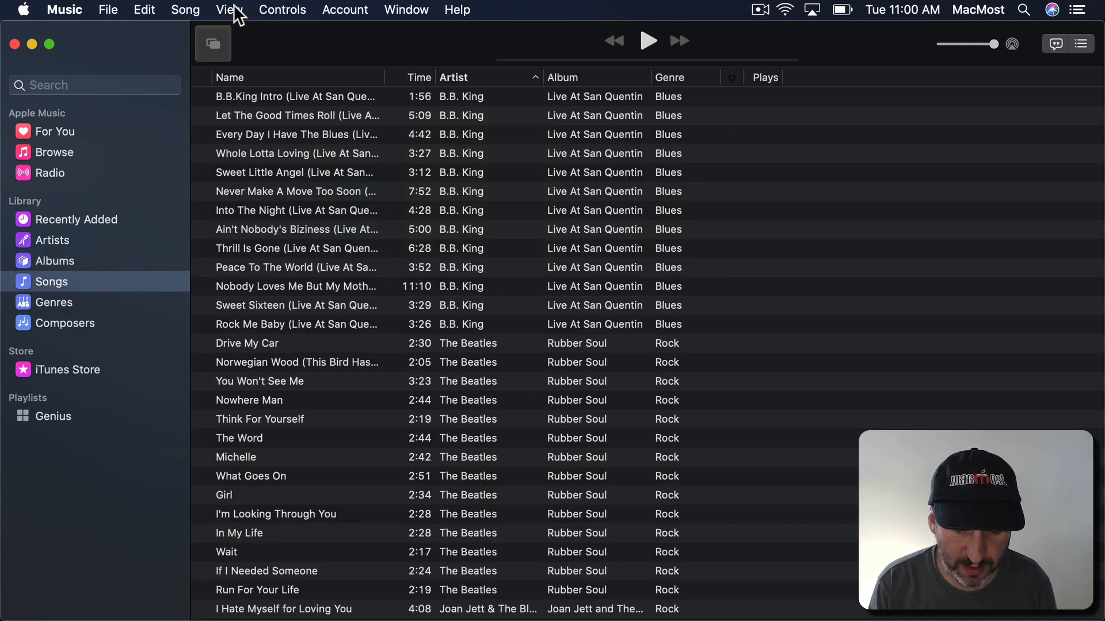
Check the song list's View Options without changes, then browse the library by Genres.
{"action": "left_click", "coordinate": [229, 10]}
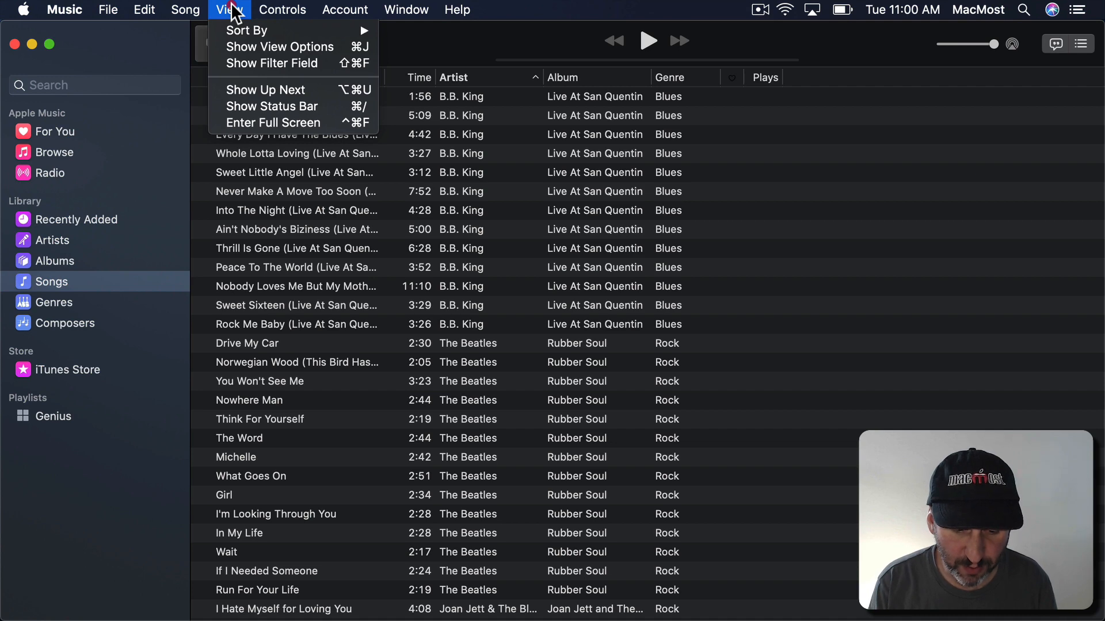
{"action": "left_click", "coordinate": [279, 47]}
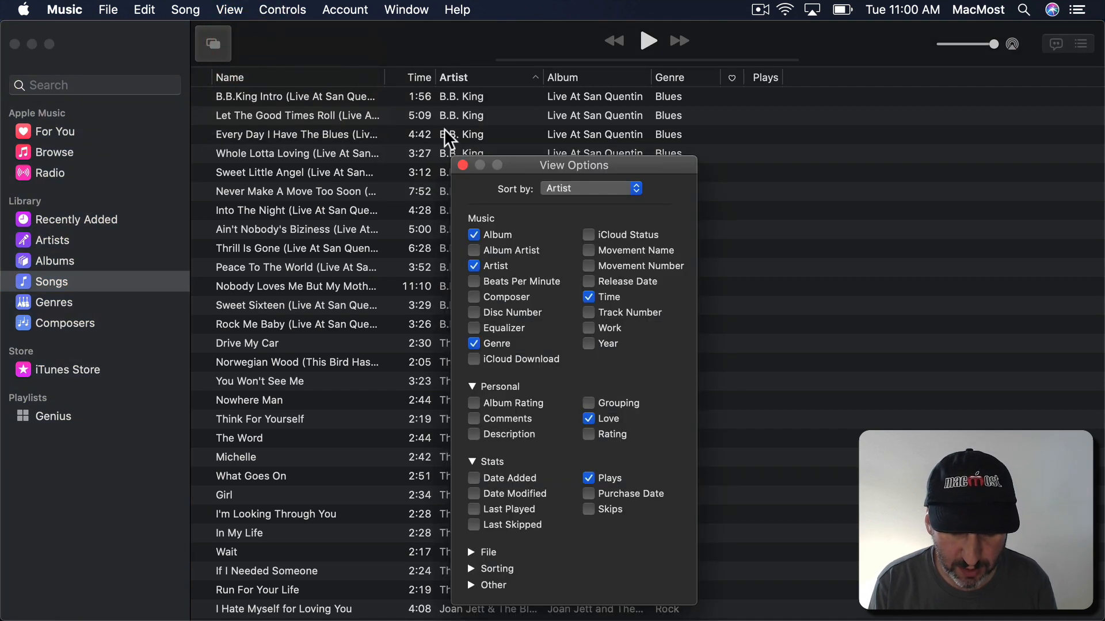
{"action": "left_click_drag", "start_coordinate": [574, 165], "coordinate": [523, 97]}
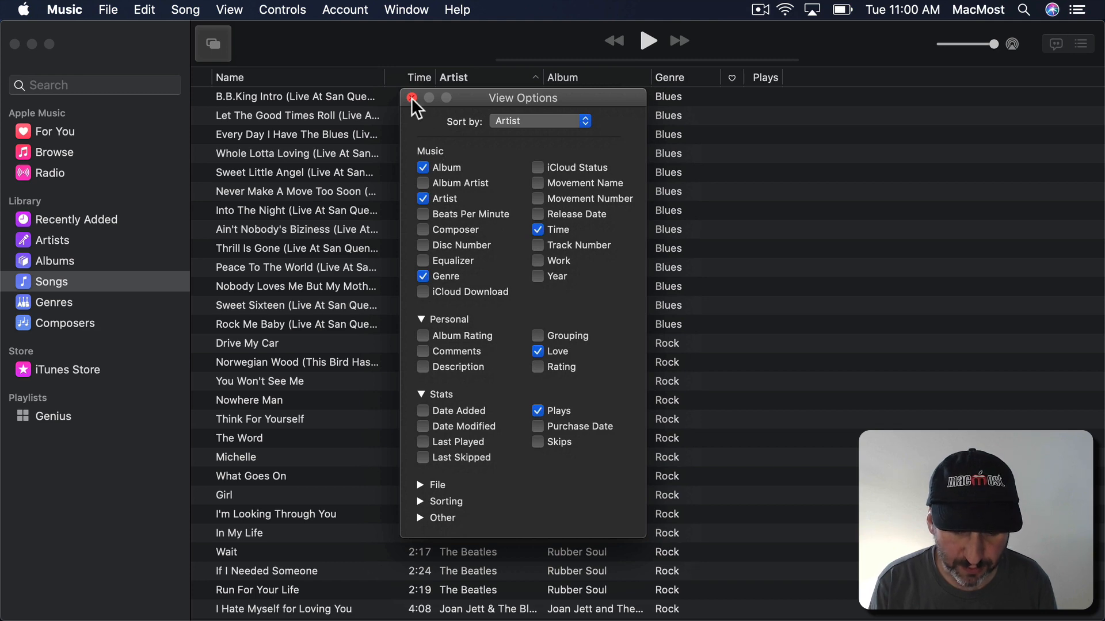
{"action": "left_click", "coordinate": [540, 121]}
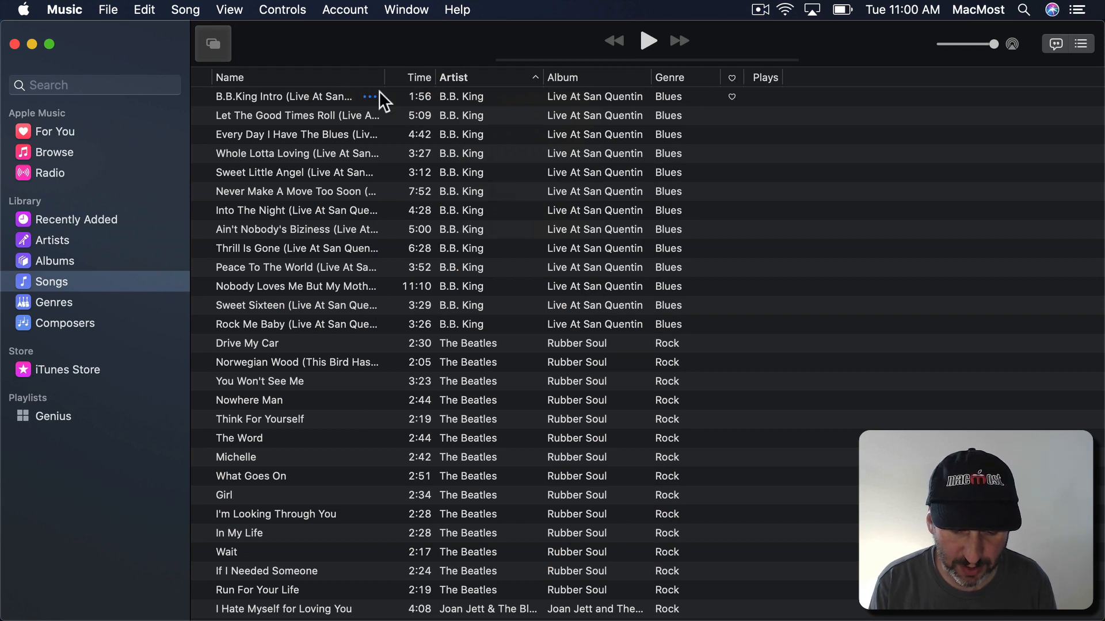
{"action": "mouse_move", "coordinate": [267, 125]}
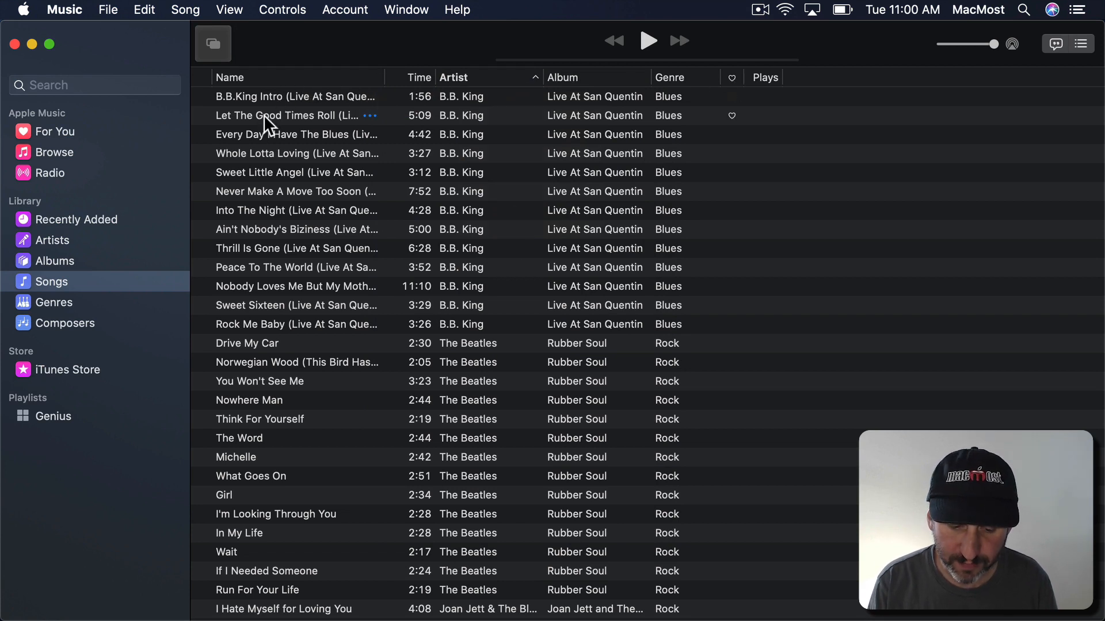
{"action": "mouse_move", "coordinate": [105, 309]}
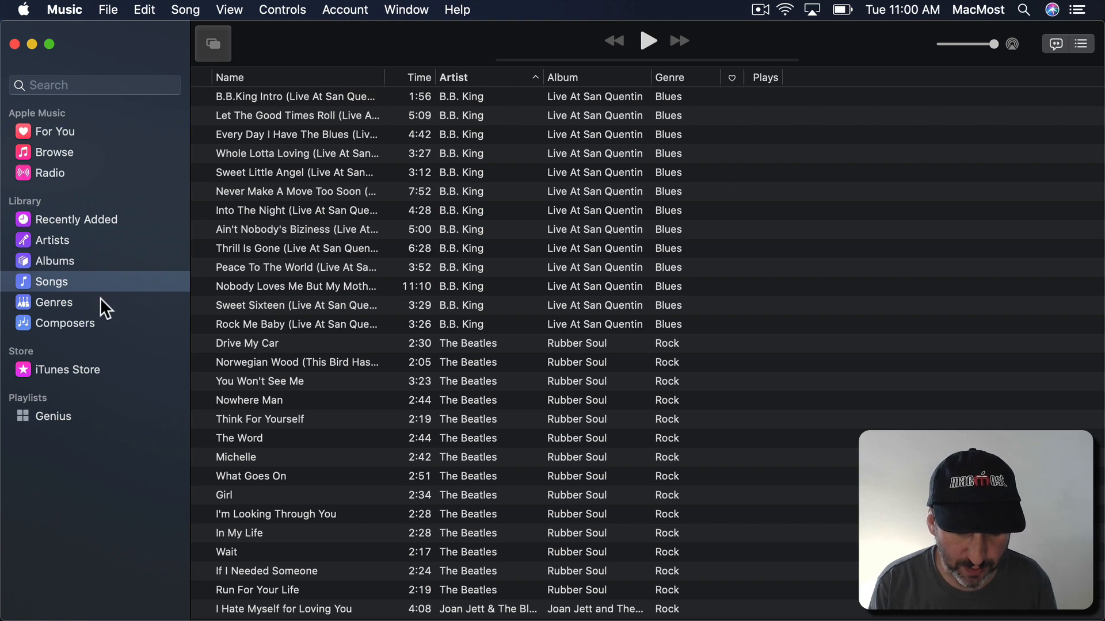
{"action": "left_click", "coordinate": [54, 302]}
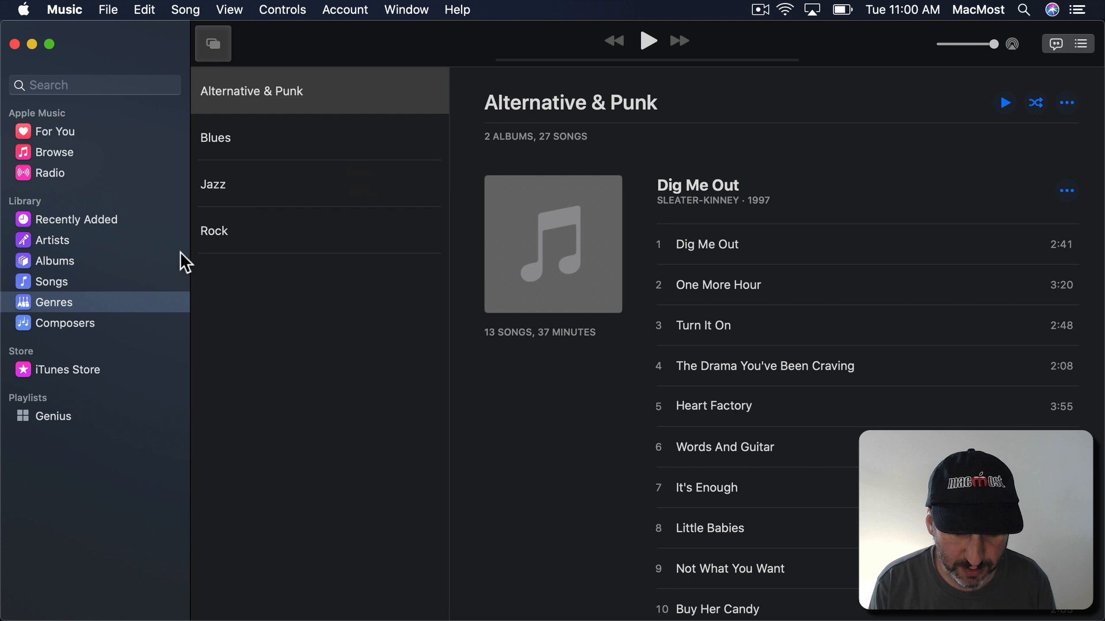
Visit Artists, the iTunes Store and Genius, then return to the Recently Added albums.
{"action": "left_click", "coordinate": [51, 240]}
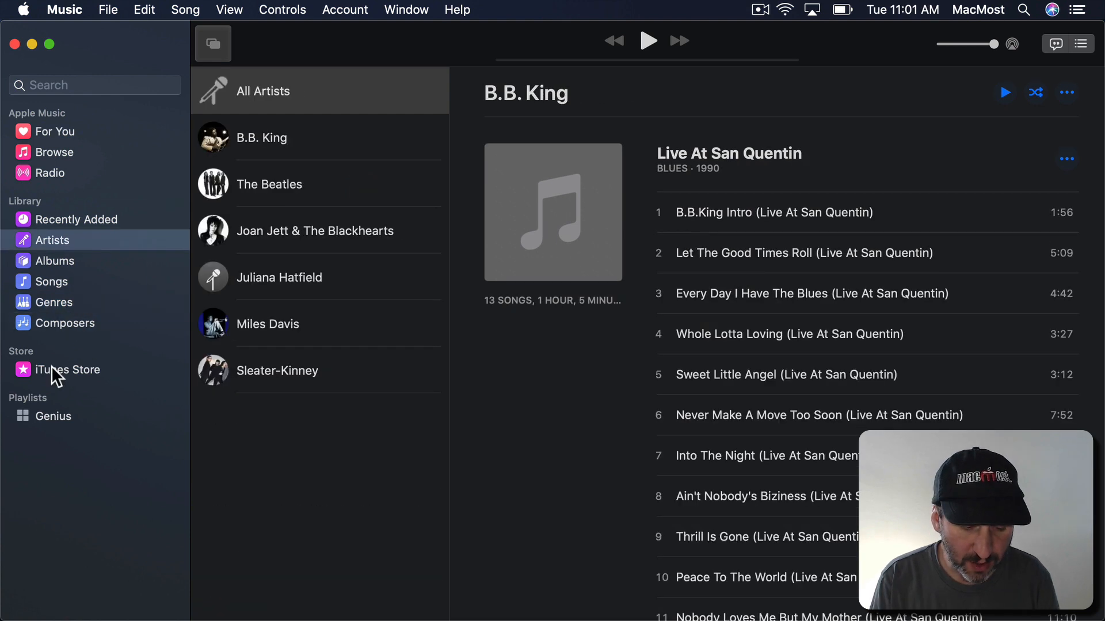
{"action": "left_click", "coordinate": [68, 370]}
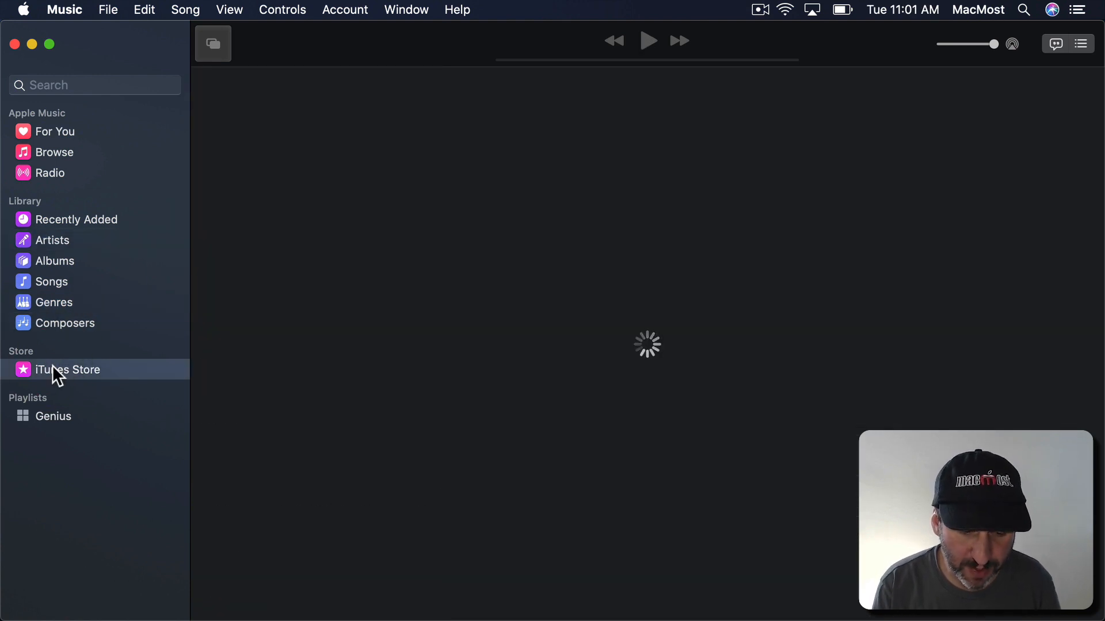
{"action": "left_click", "coordinate": [68, 369]}
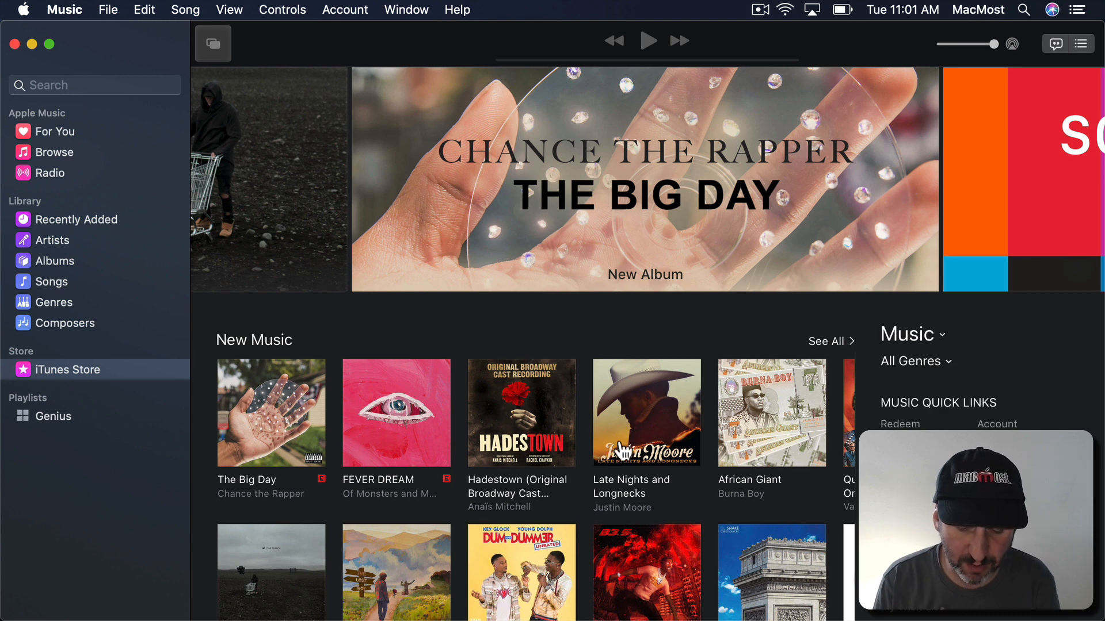
{"action": "mouse_move", "coordinate": [662, 292]}
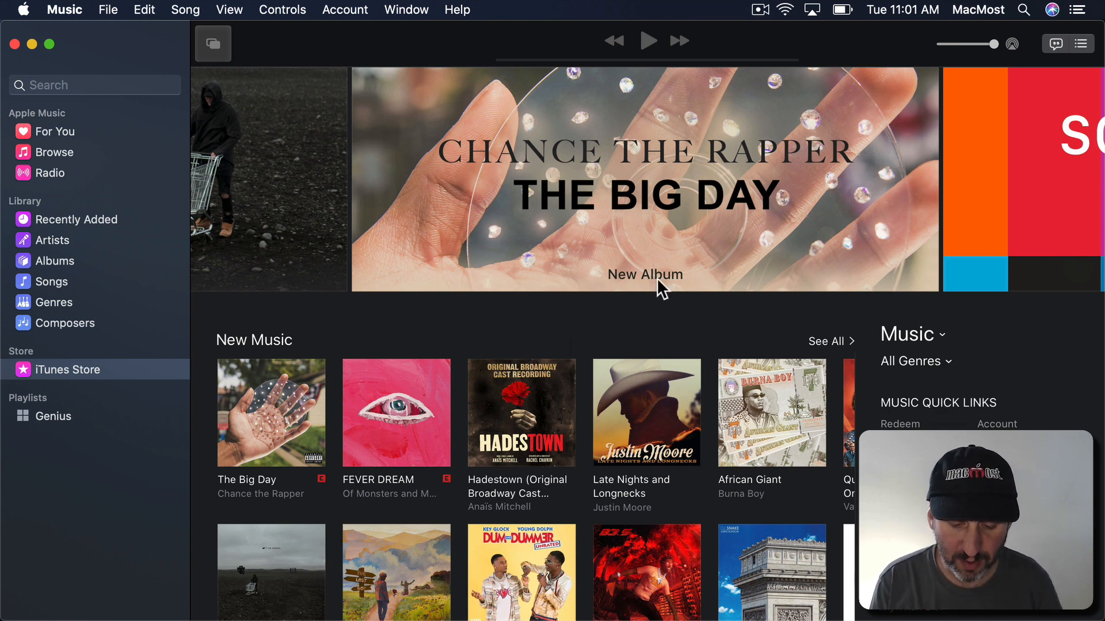
{"action": "mouse_move", "coordinate": [627, 444]}
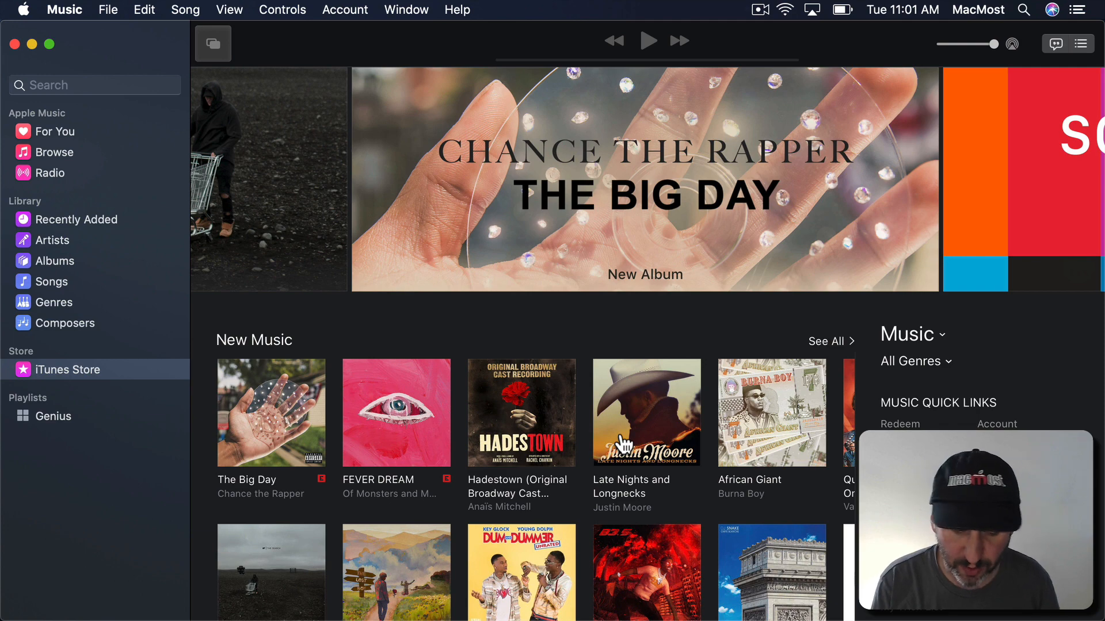
{"action": "mouse_move", "coordinate": [58, 440]}
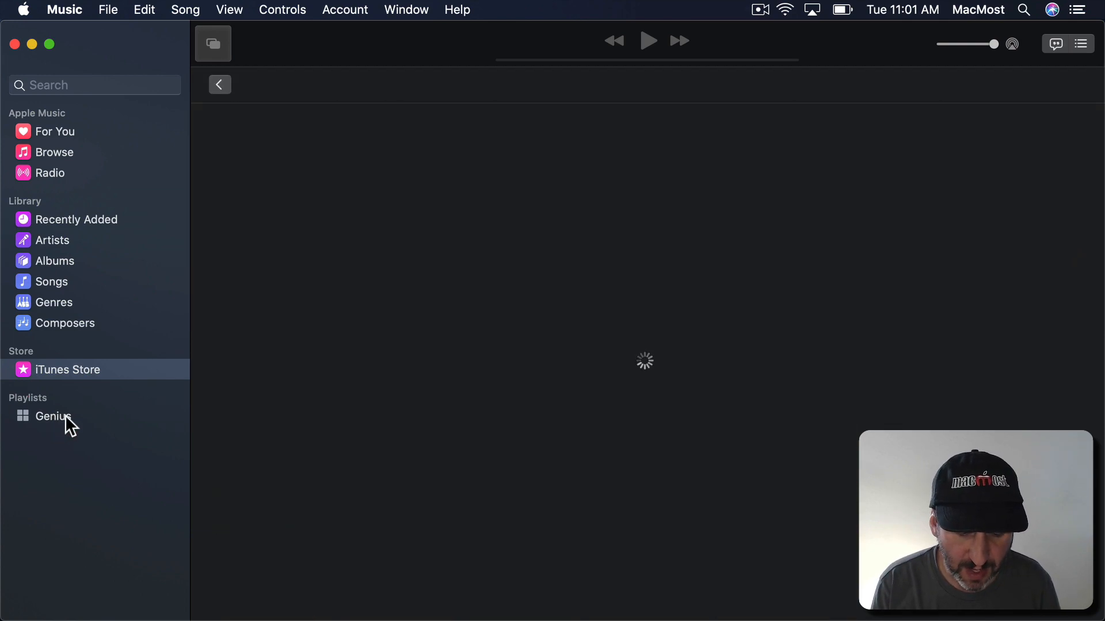
{"action": "left_click", "coordinate": [53, 415]}
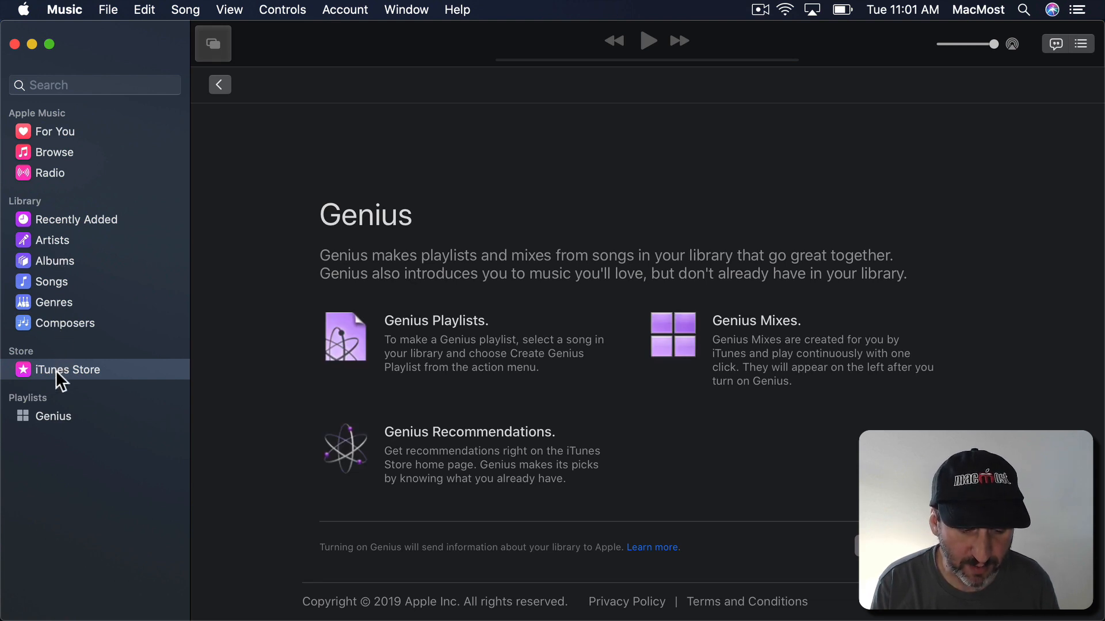
{"action": "left_click", "coordinate": [76, 220]}
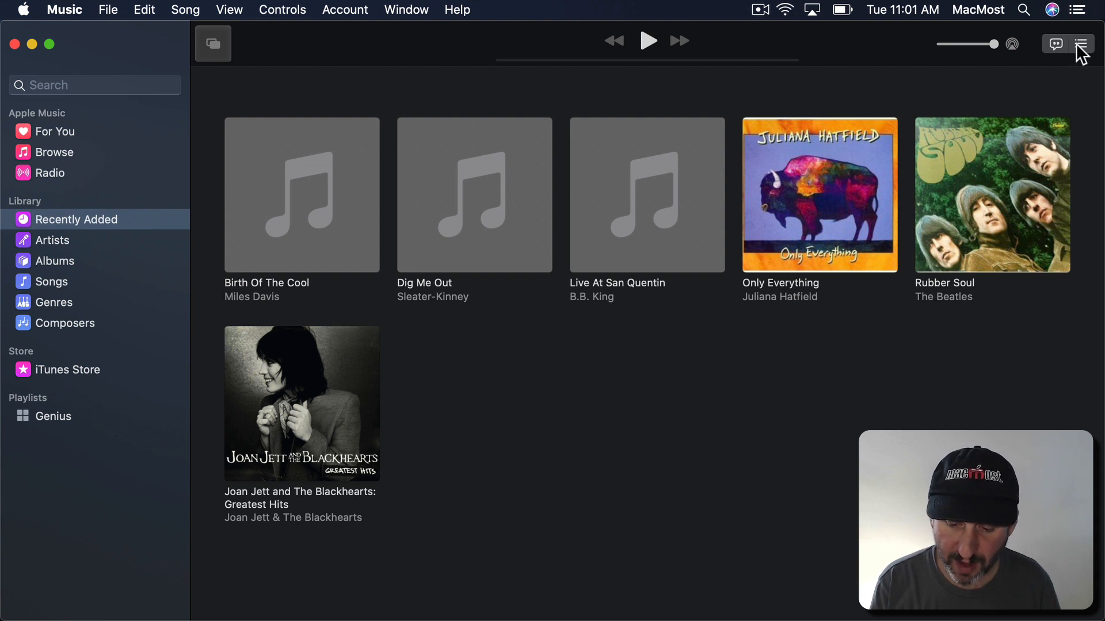
Open the Up Next queue, which reports no upcoming songs.
{"action": "left_click", "coordinate": [1083, 44]}
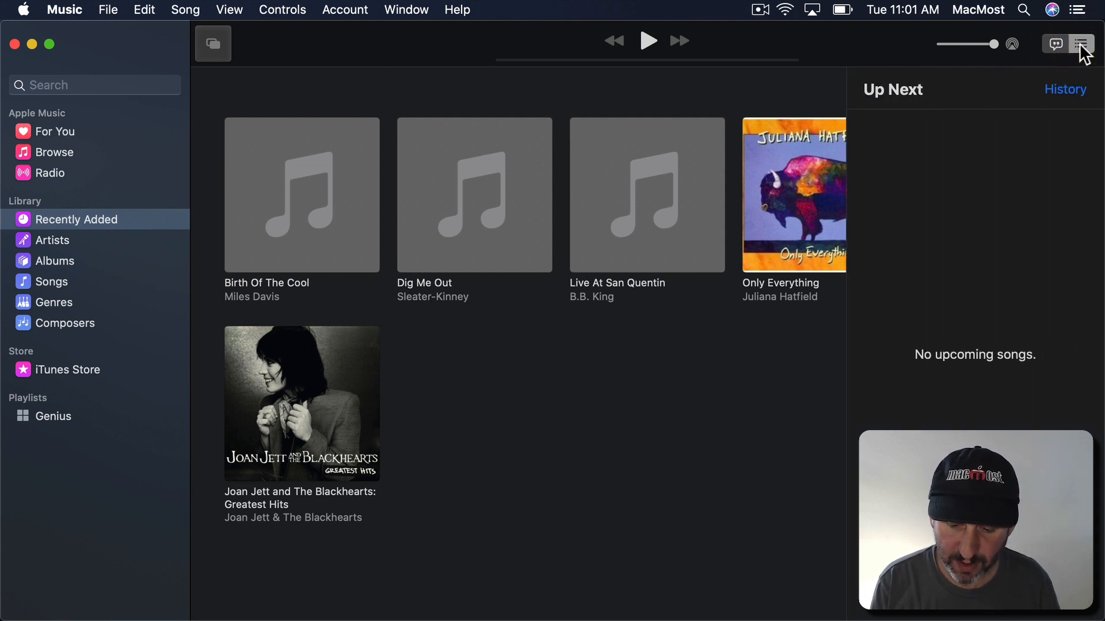
{"action": "mouse_move", "coordinate": [676, 41]}
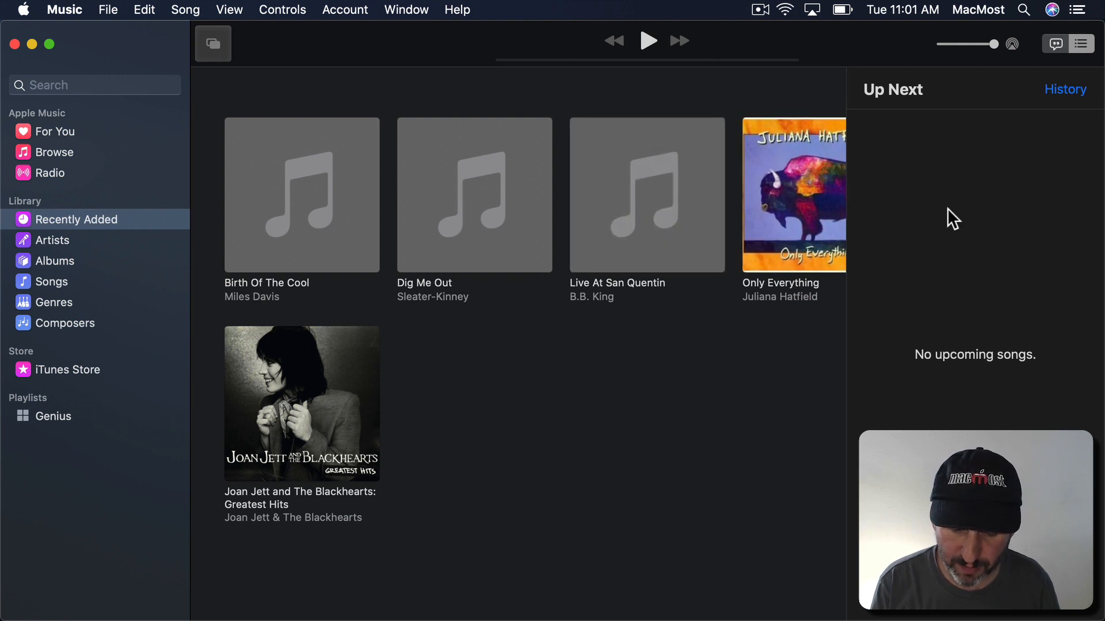
{"action": "mouse_move", "coordinate": [962, 264]}
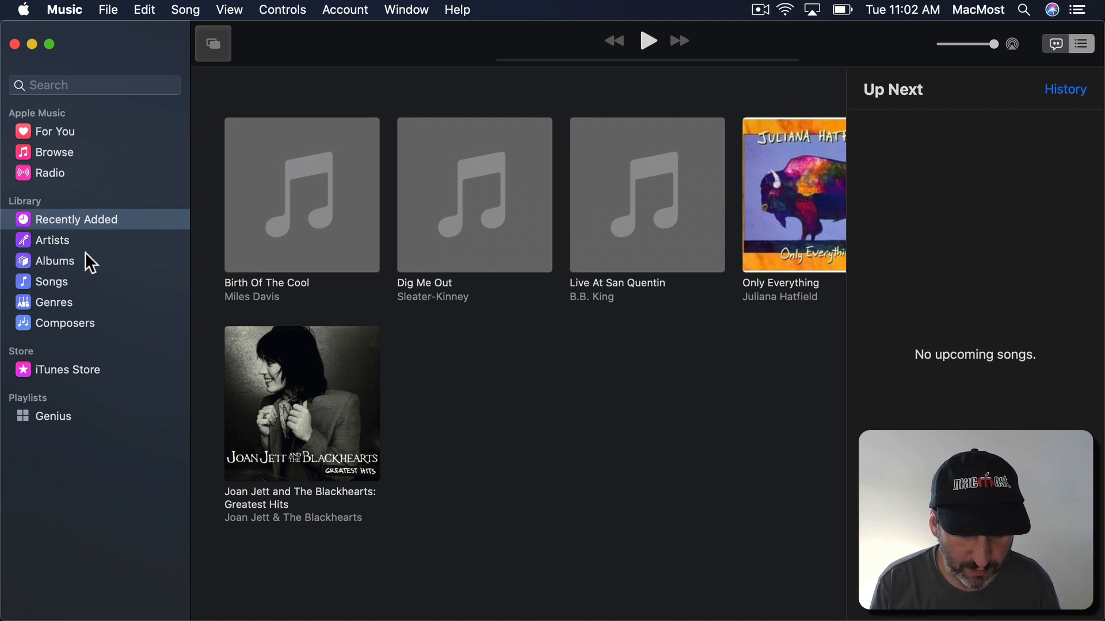
In the Songs list, view a B.B. King live song's actions, then show the empty lyrics pane.
{"action": "left_click", "coordinate": [51, 281]}
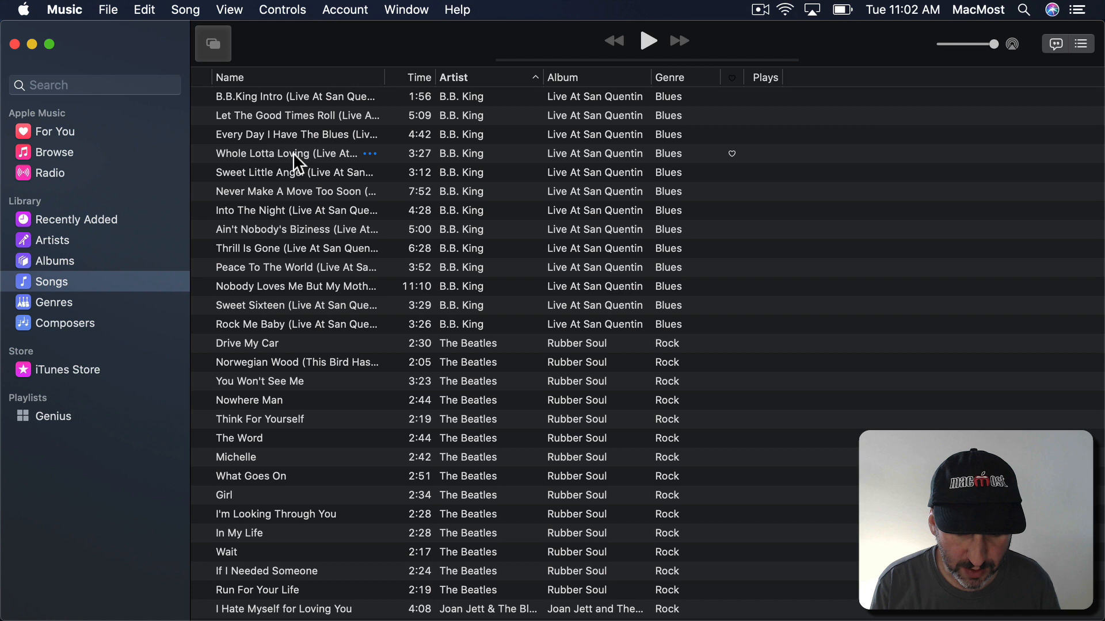
{"action": "left_click", "coordinate": [368, 154]}
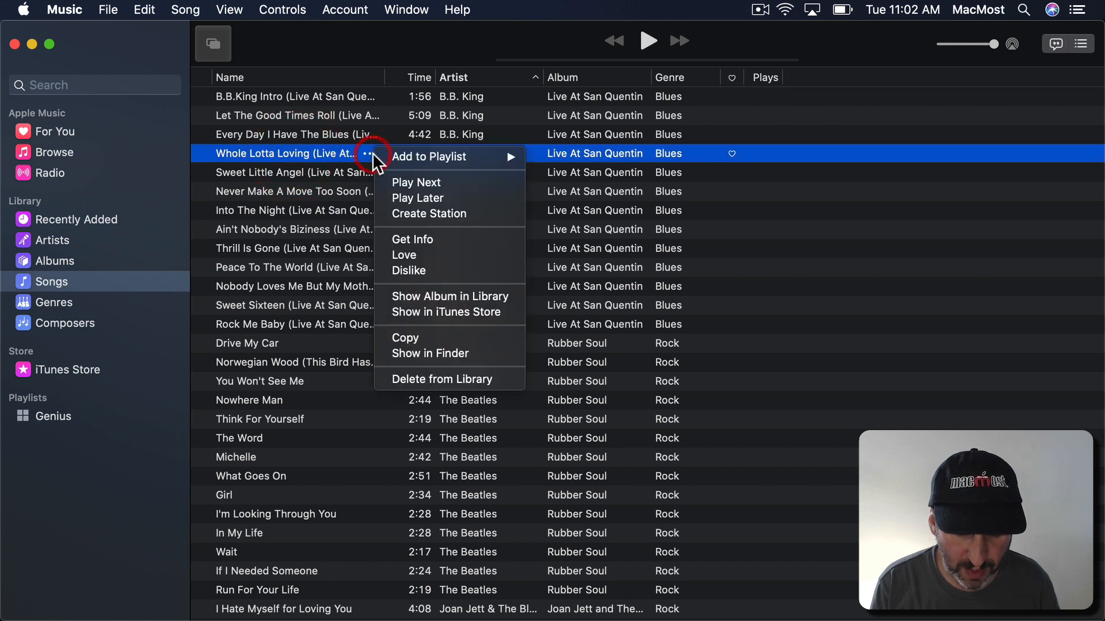
{"action": "mouse_move", "coordinate": [420, 187]}
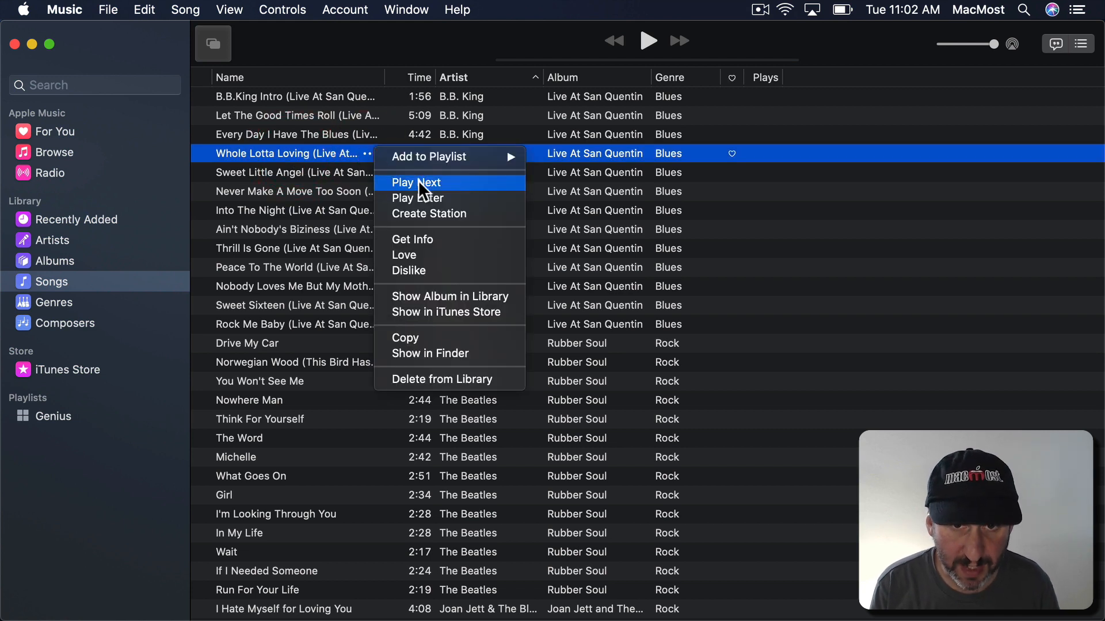
{"action": "mouse_move", "coordinate": [418, 198]}
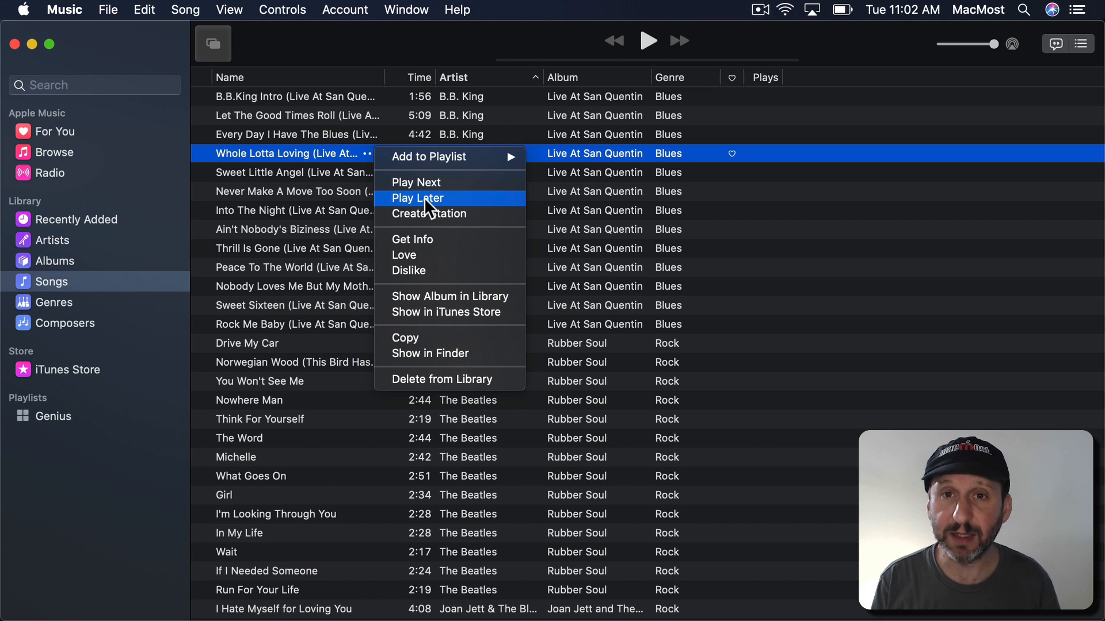
{"action": "mouse_move", "coordinate": [430, 240]}
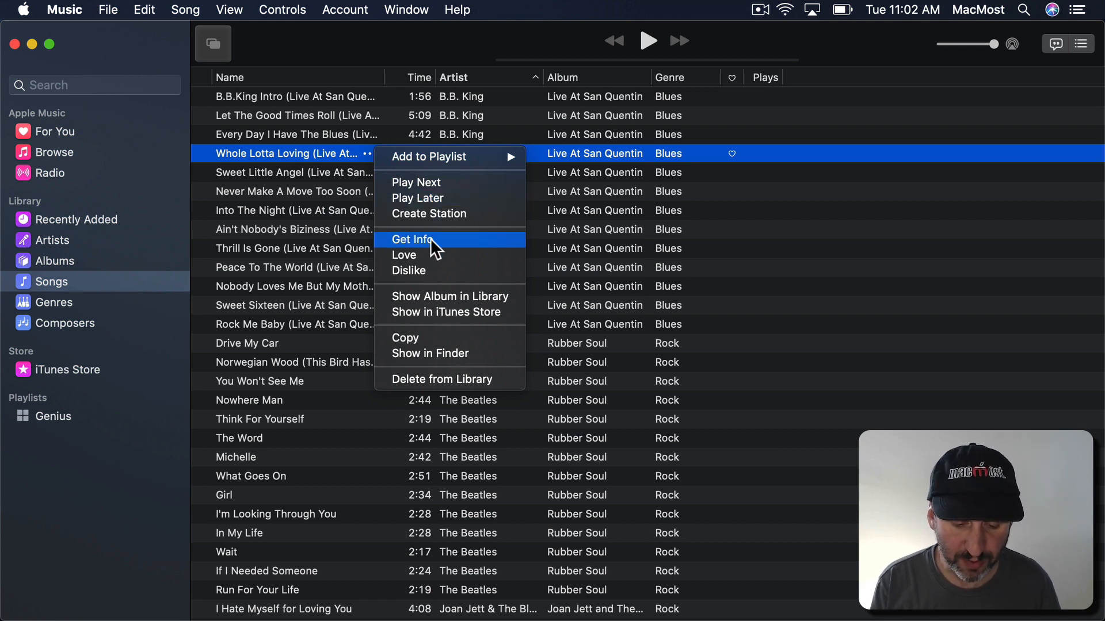
{"action": "mouse_move", "coordinate": [442, 239]}
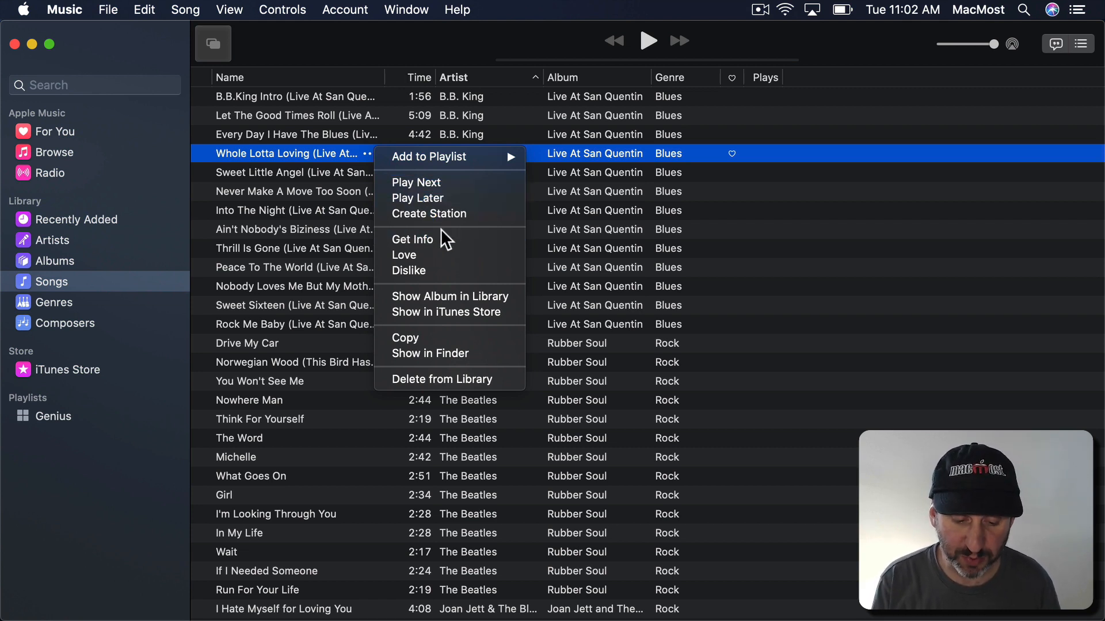
{"action": "mouse_move", "coordinate": [987, 72]}
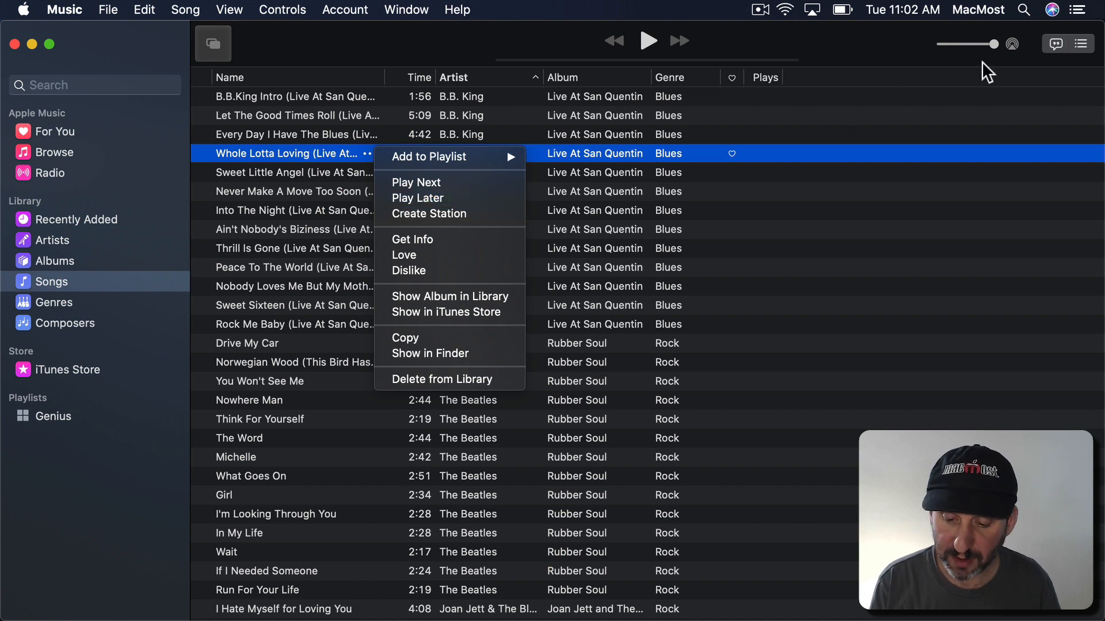
{"action": "left_click", "coordinate": [1080, 43]}
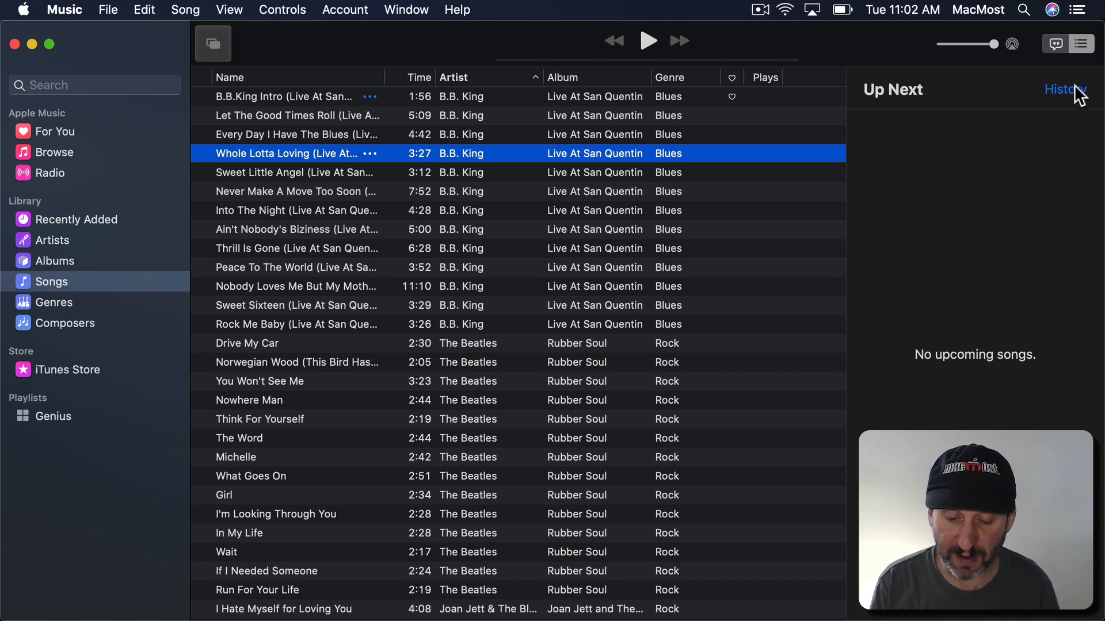
{"action": "mouse_move", "coordinate": [983, 104]}
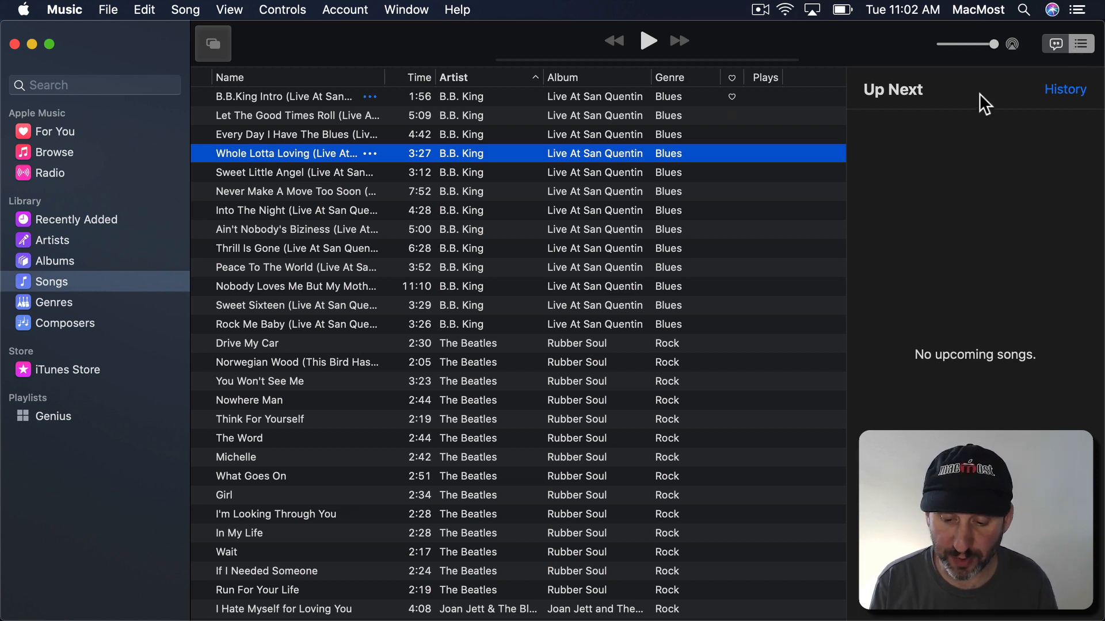
{"action": "left_click", "coordinate": [1055, 44]}
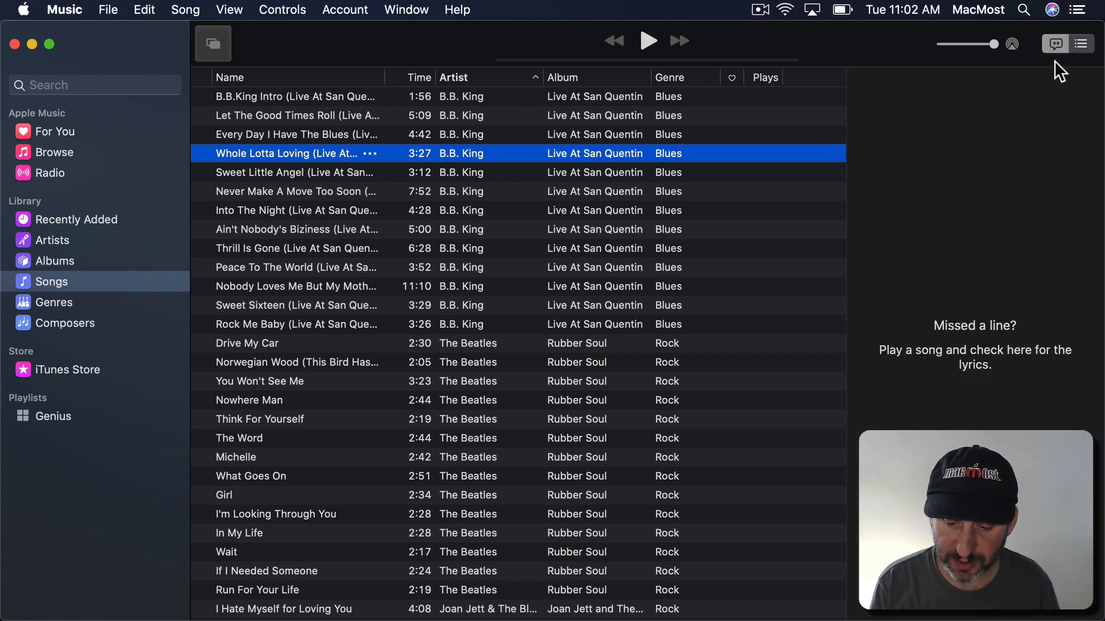
Play The Beatles' Drive My Car, with the lyrics pane reporting no lyrics available.
{"action": "double_click", "coordinate": [247, 343]}
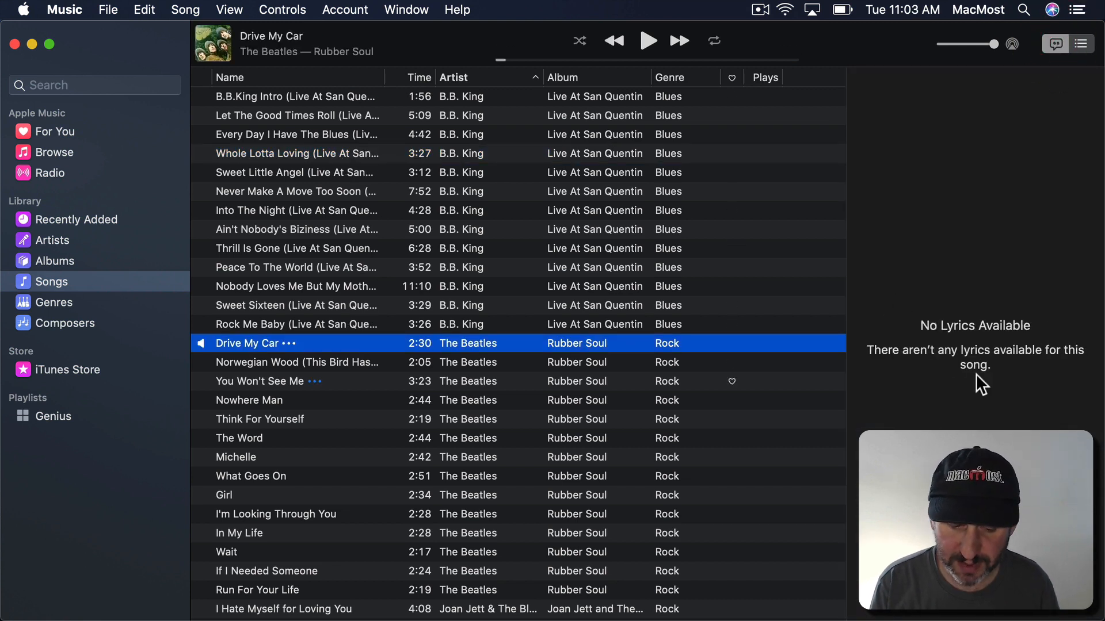
{"action": "mouse_move", "coordinate": [316, 191]}
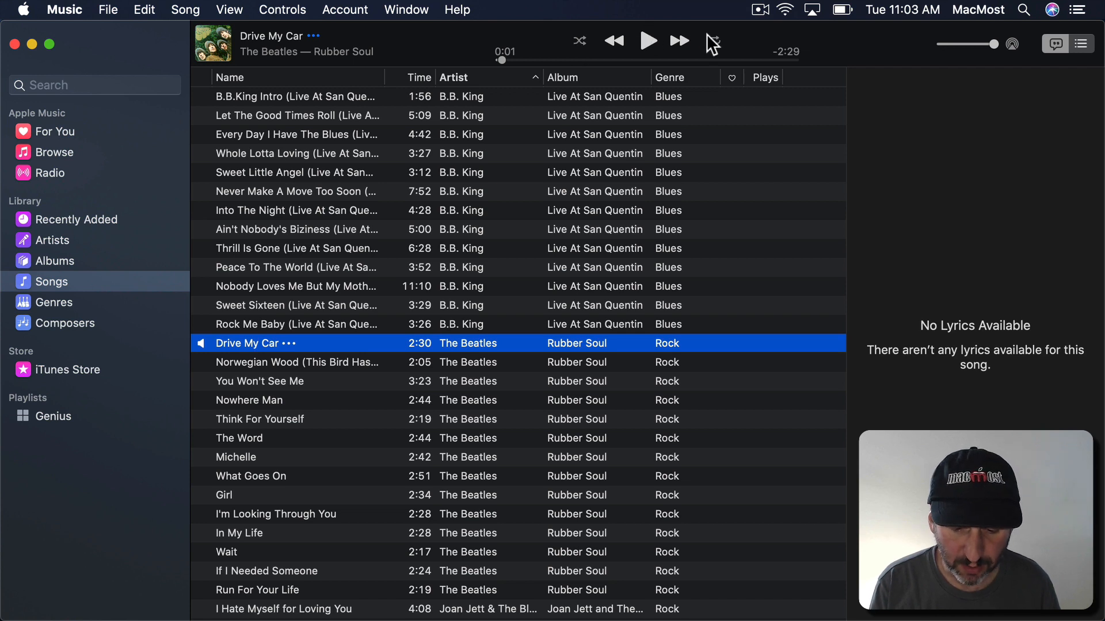
{"action": "left_click", "coordinate": [713, 40]}
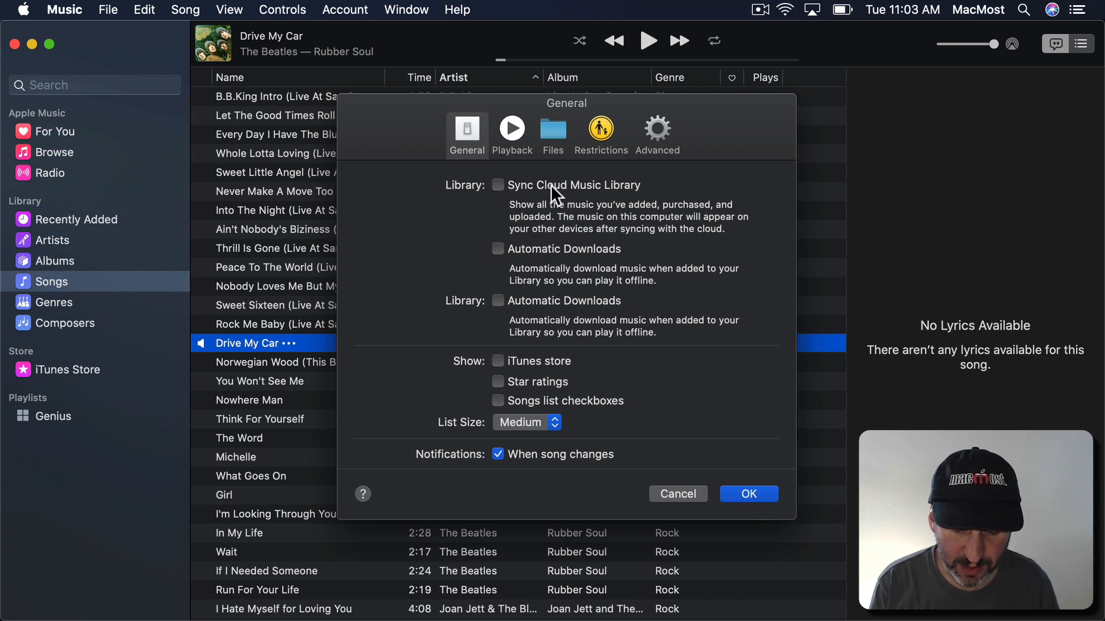
{"action": "mouse_move", "coordinate": [521, 309]}
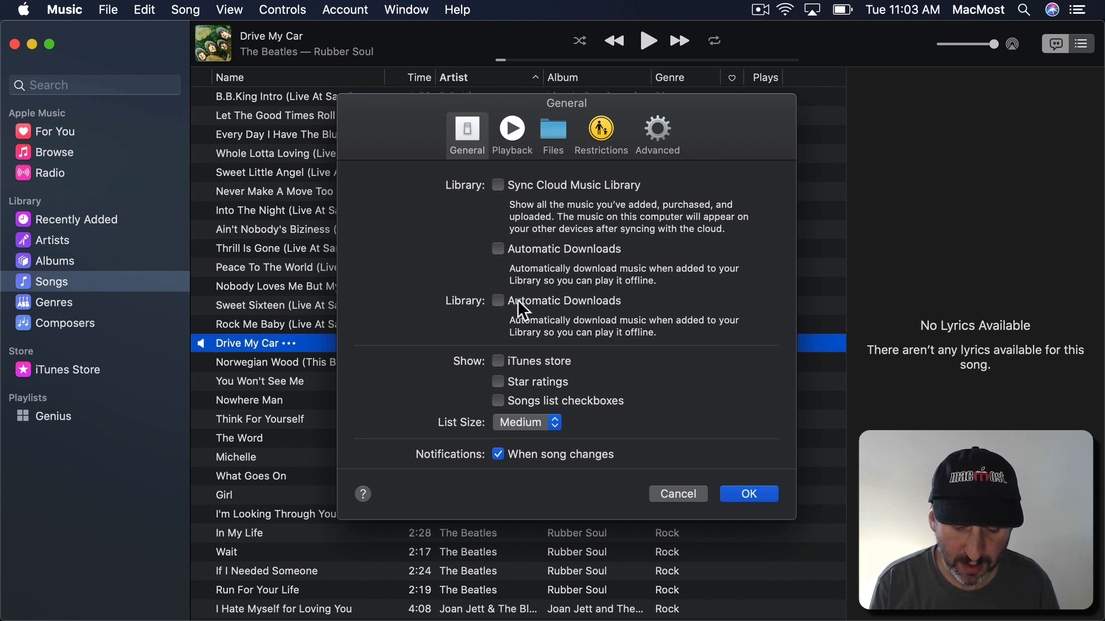
{"action": "mouse_move", "coordinate": [532, 367]}
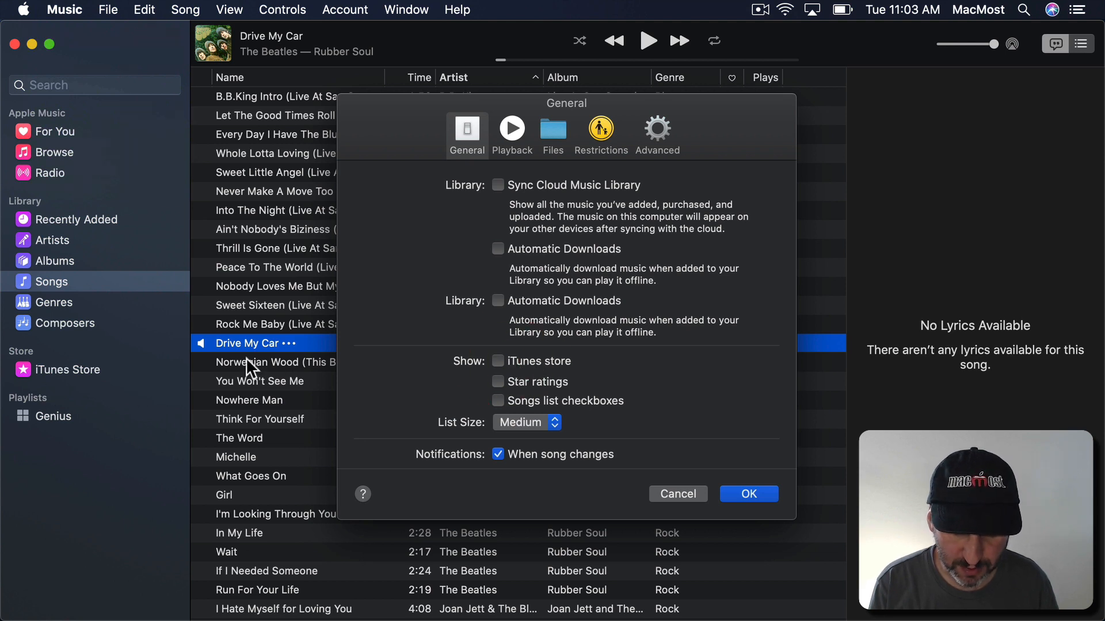
{"action": "mouse_move", "coordinate": [521, 240]}
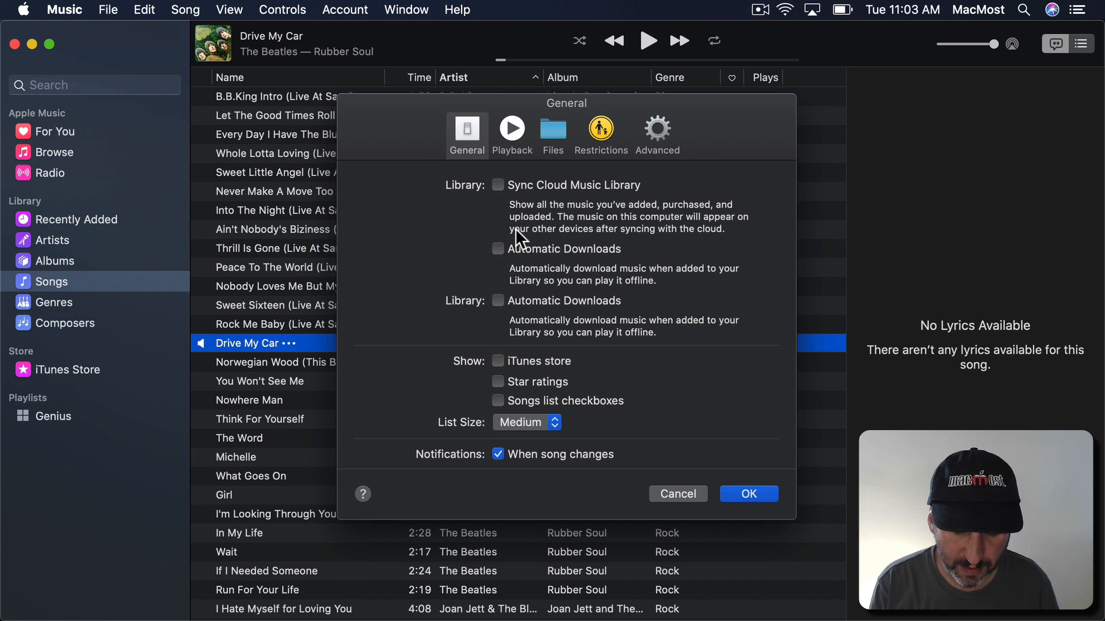
Step from Playback preferences to the Files tab showing the media folder location.
{"action": "left_click", "coordinate": [511, 134]}
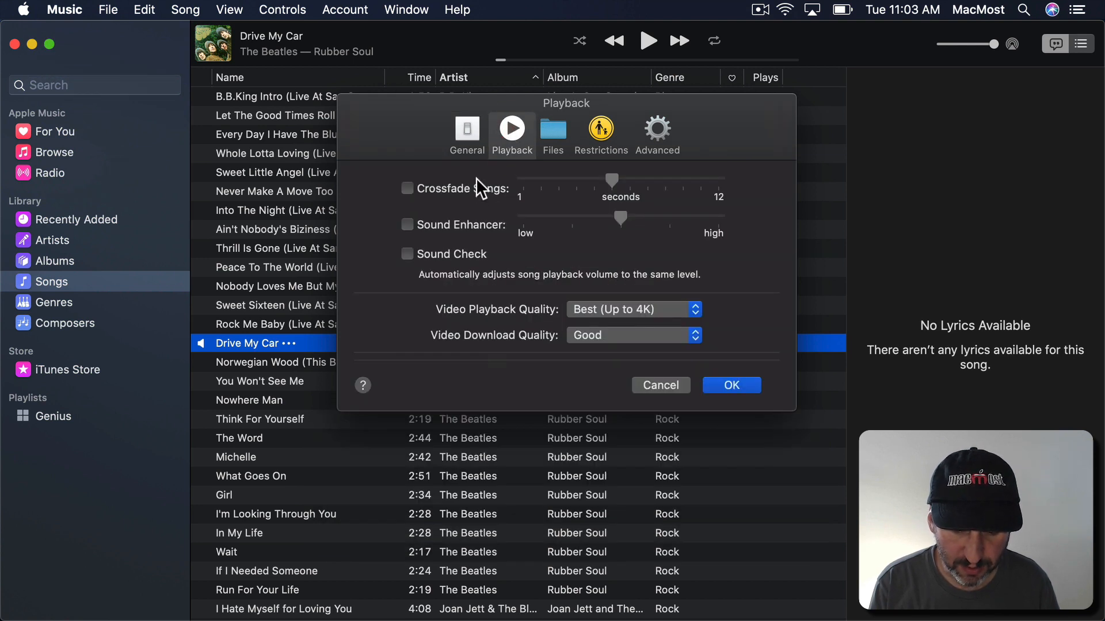
{"action": "mouse_move", "coordinate": [523, 333]}
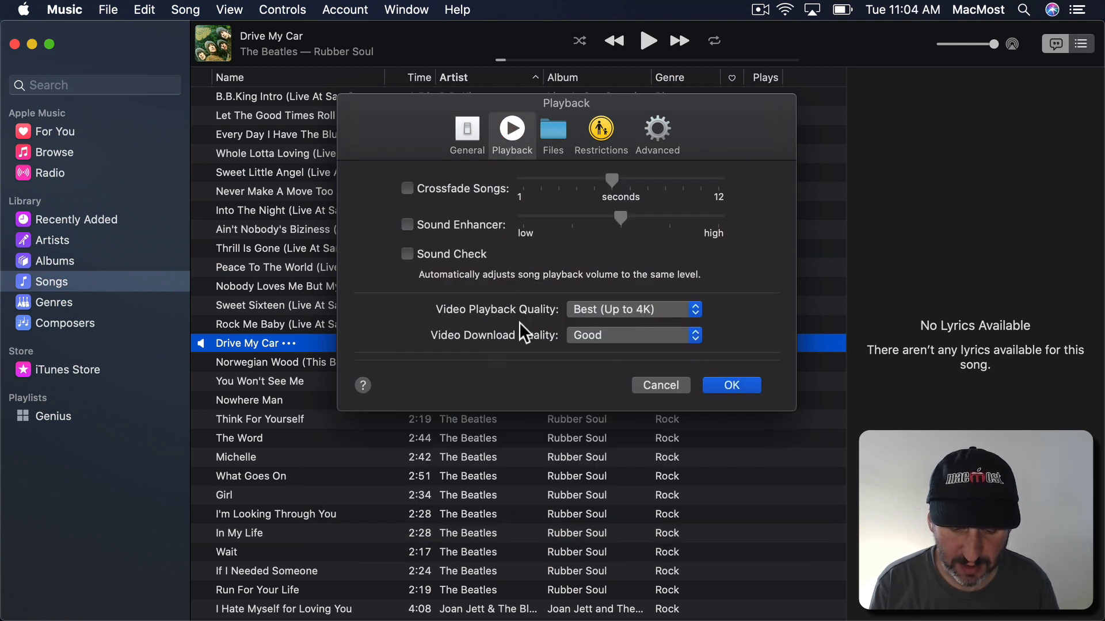
{"action": "left_click", "coordinate": [553, 130]}
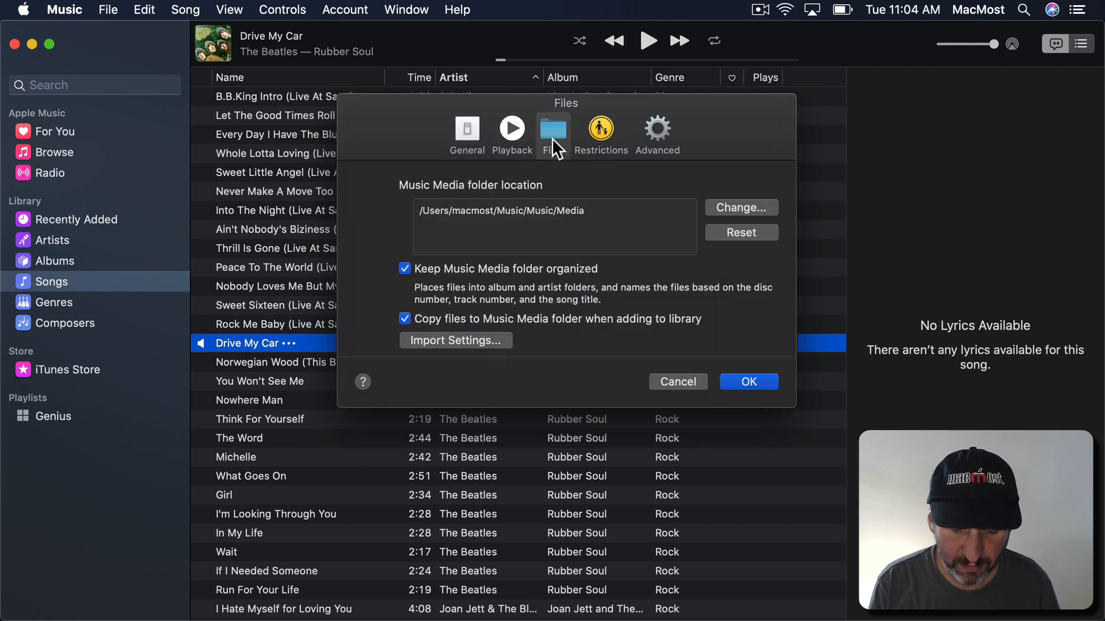
{"action": "mouse_move", "coordinate": [518, 218]}
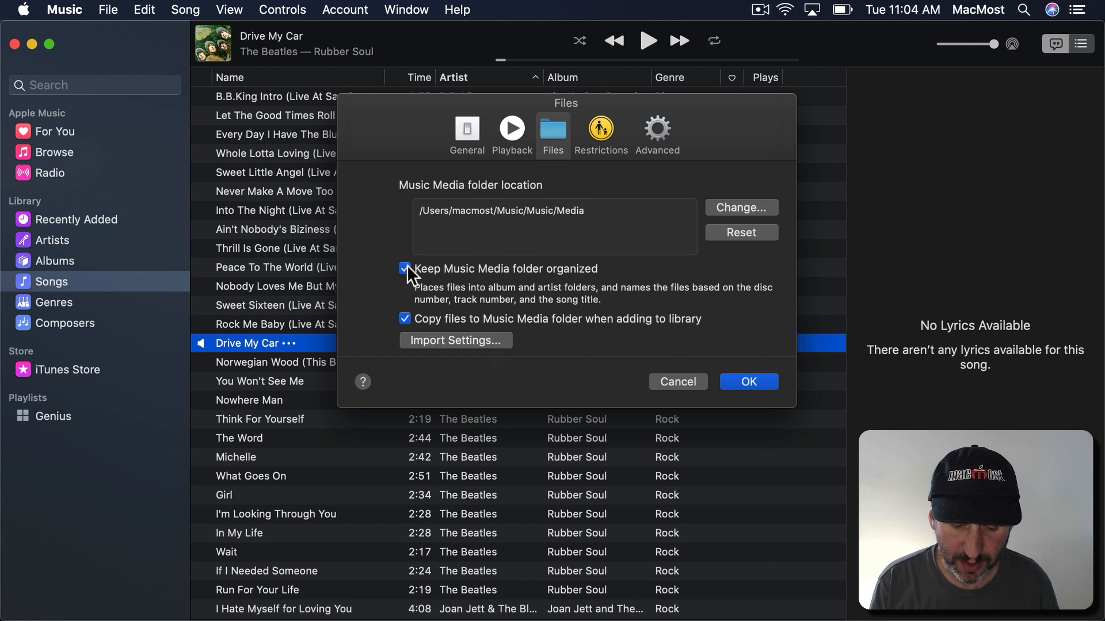
{"action": "mouse_move", "coordinate": [472, 301]}
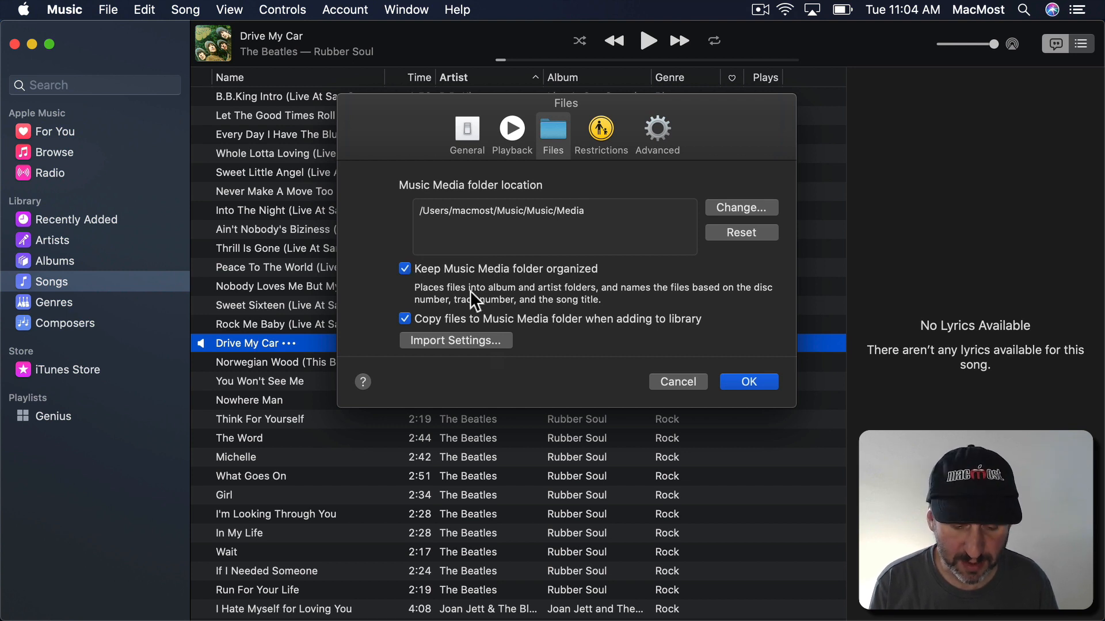
{"action": "mouse_move", "coordinate": [474, 330]}
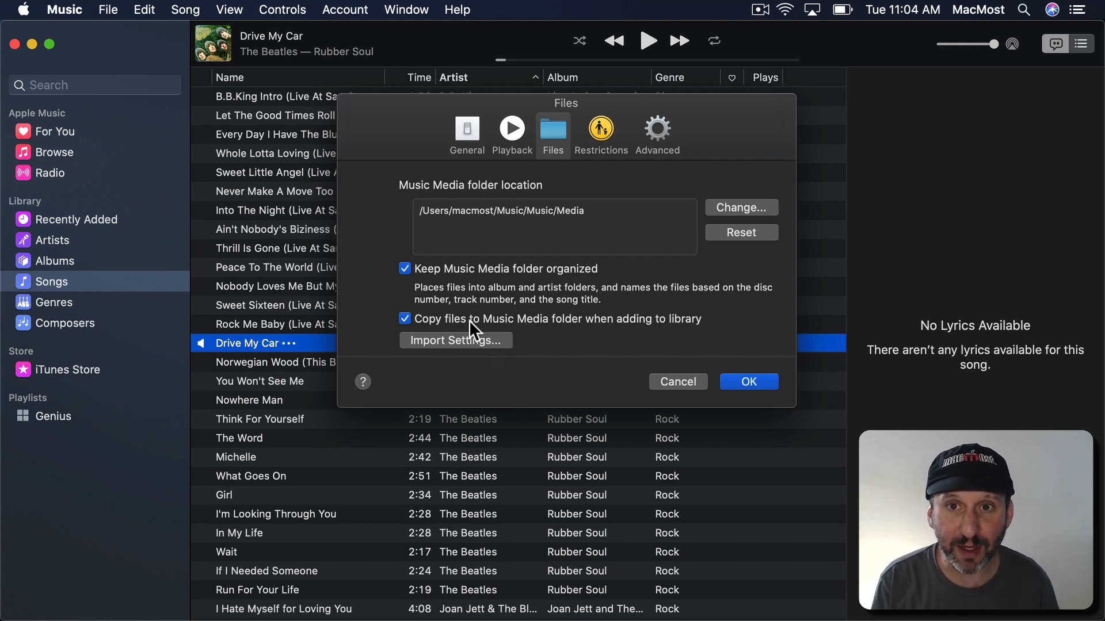
{"action": "mouse_move", "coordinate": [431, 331]}
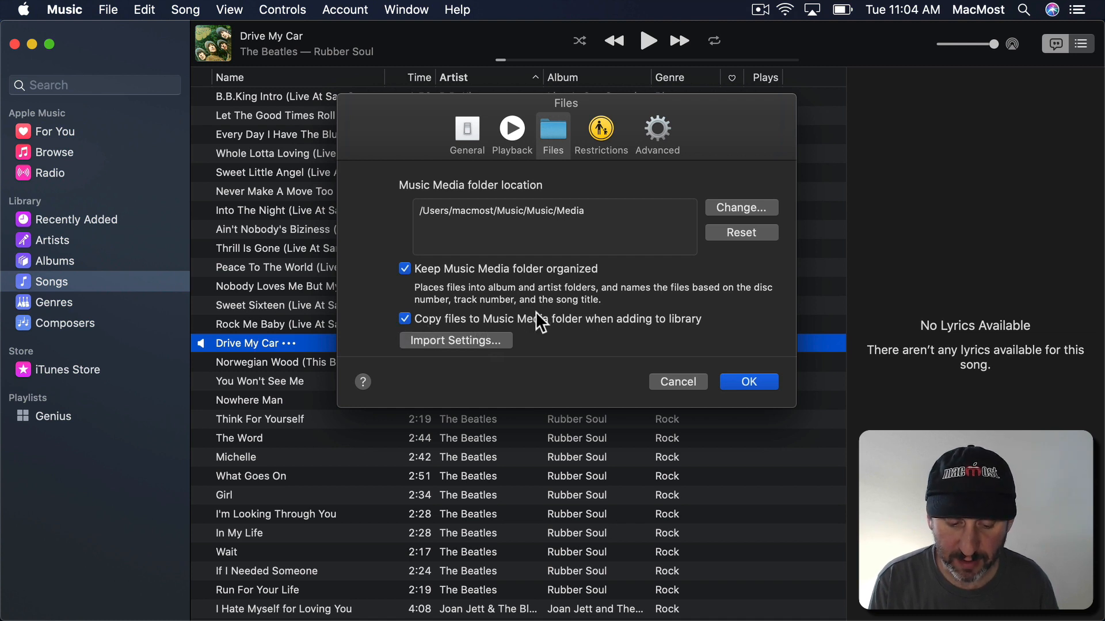
{"action": "mouse_move", "coordinate": [582, 324]}
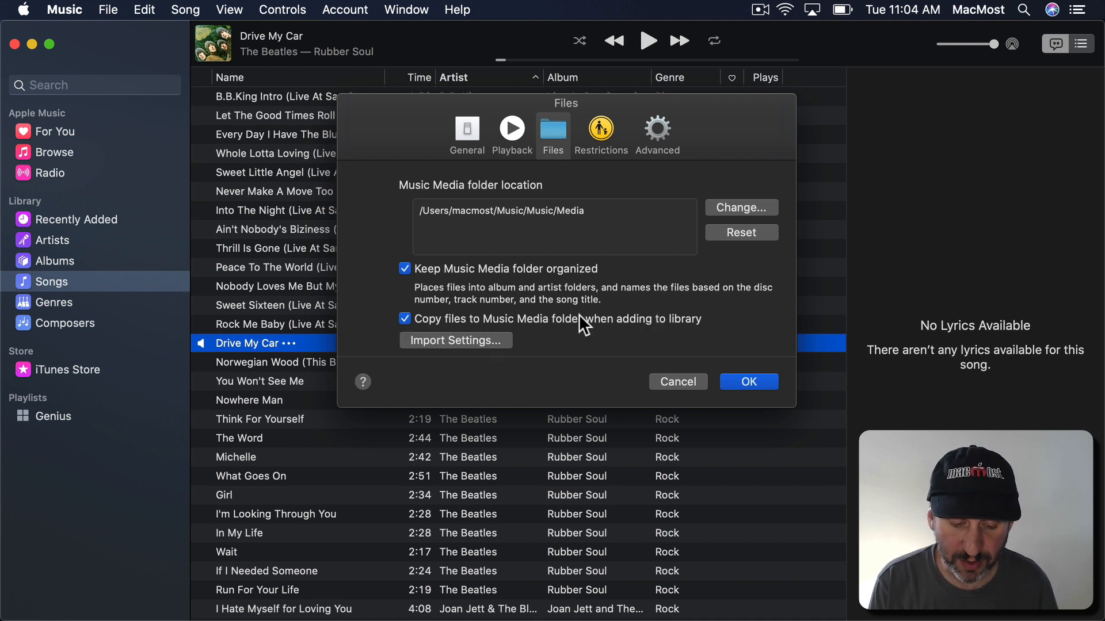
{"action": "mouse_move", "coordinate": [447, 351]}
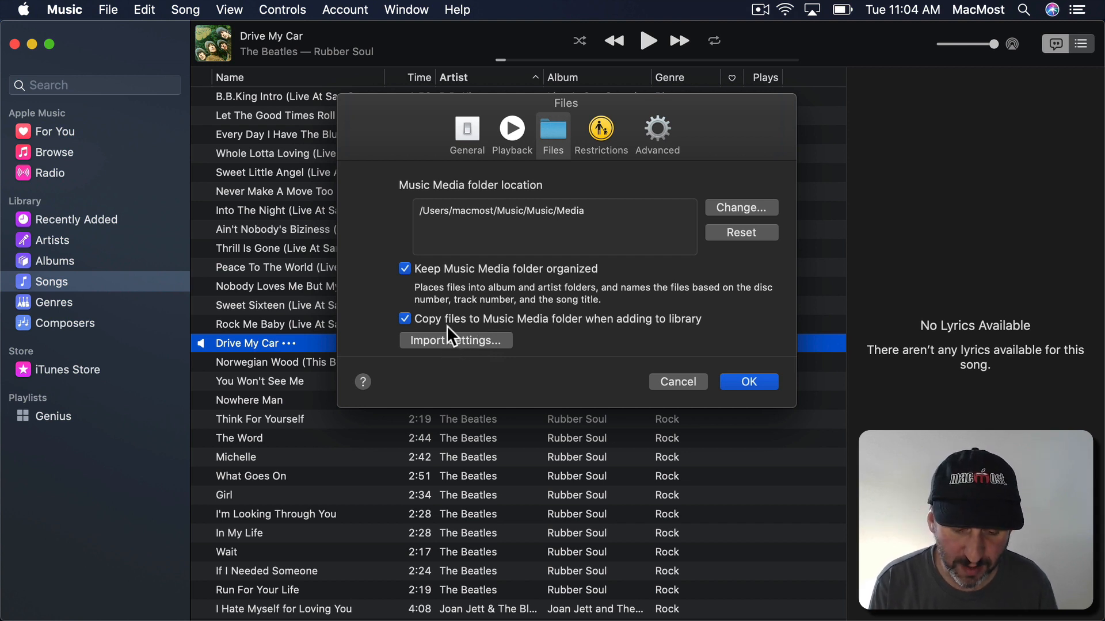
Uncheck 'Copy files to Music Media folder when adding to library' and confirm with OK.
{"action": "left_click", "coordinate": [405, 318]}
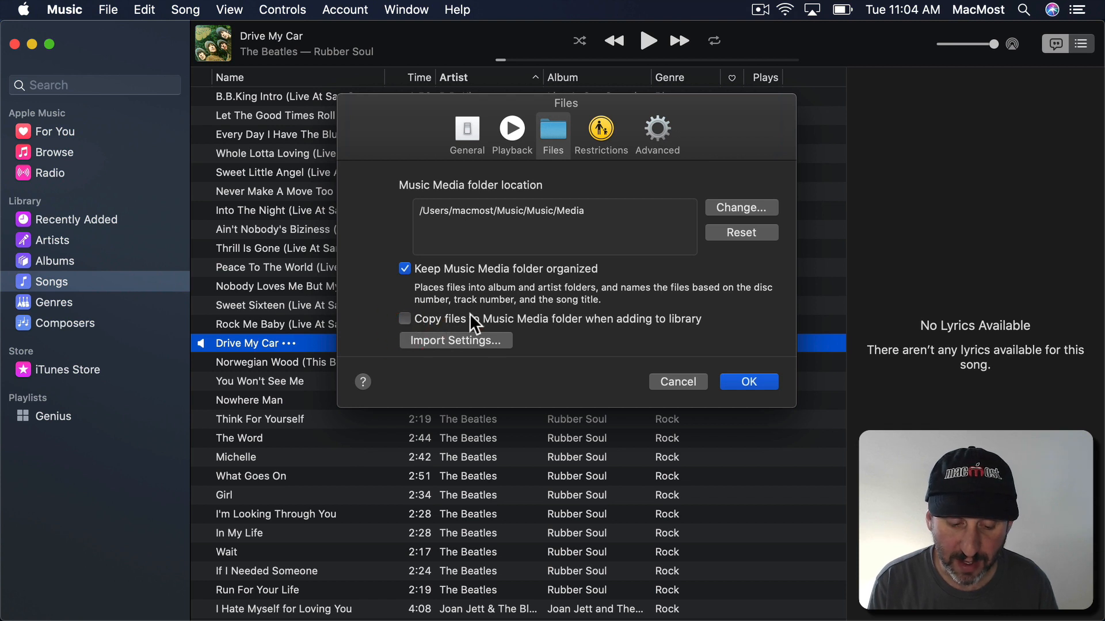
{"action": "left_click", "coordinate": [404, 318]}
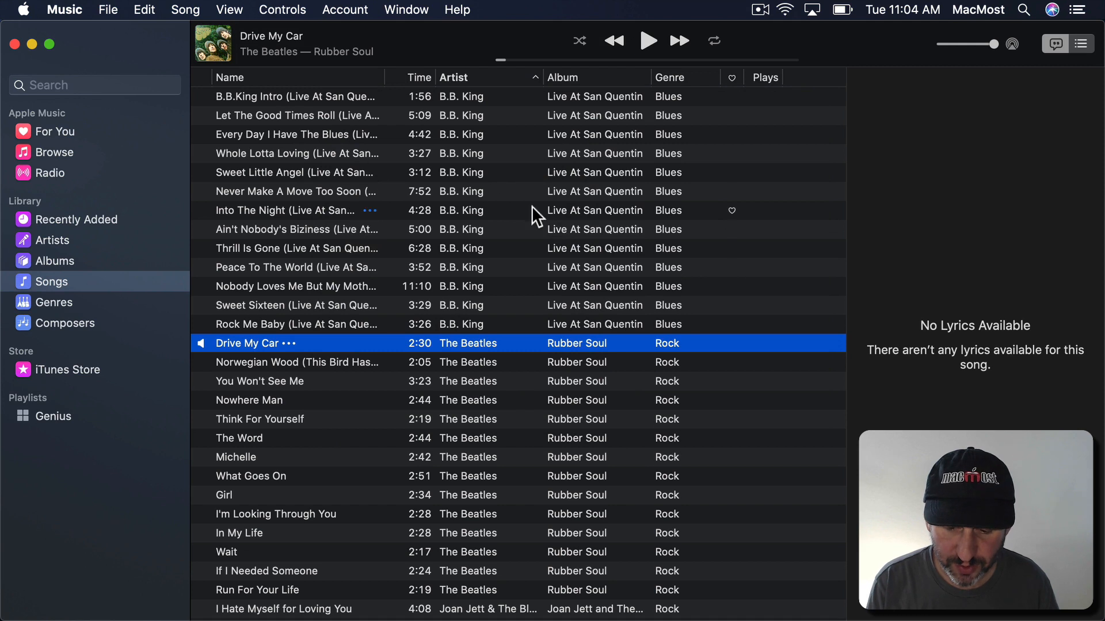
{"action": "mouse_move", "coordinate": [386, 10]}
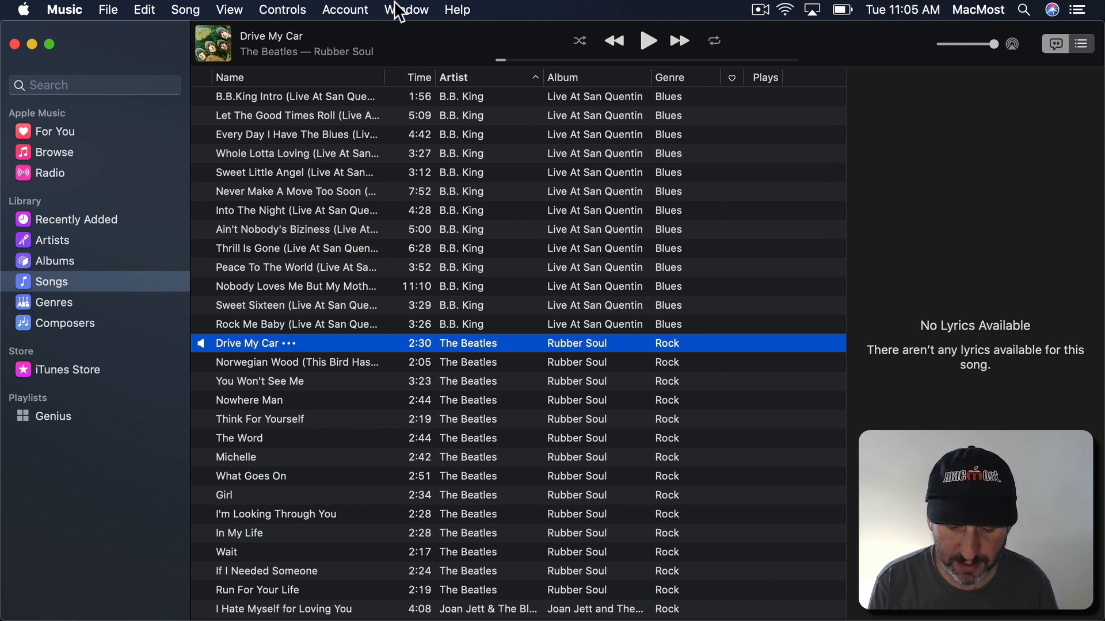
{"action": "left_click", "coordinate": [406, 9]}
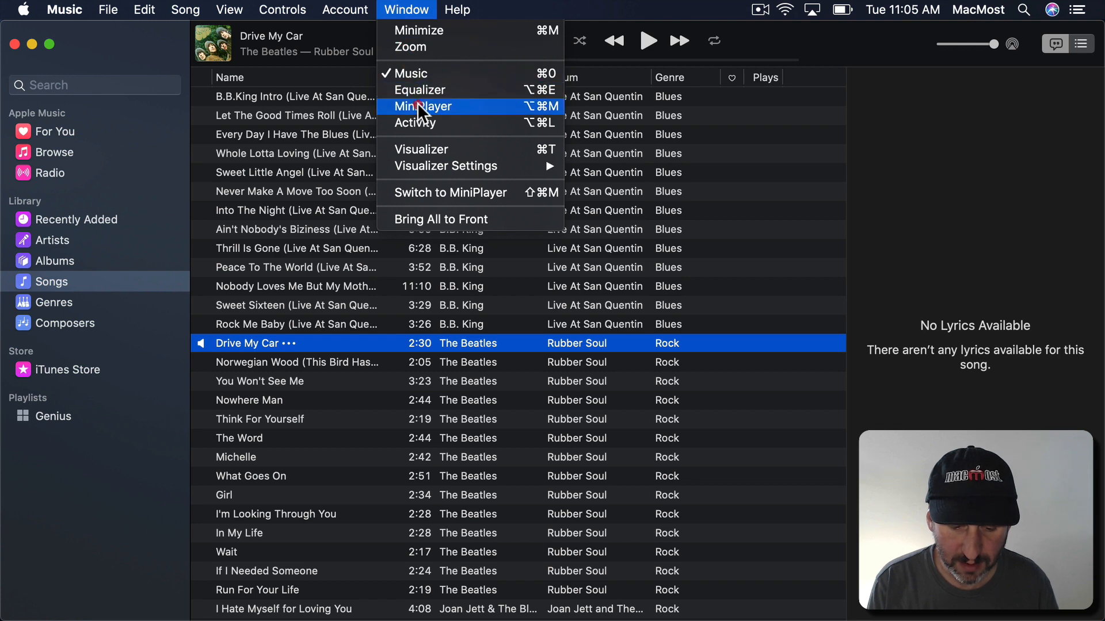
{"action": "left_click", "coordinate": [422, 107]}
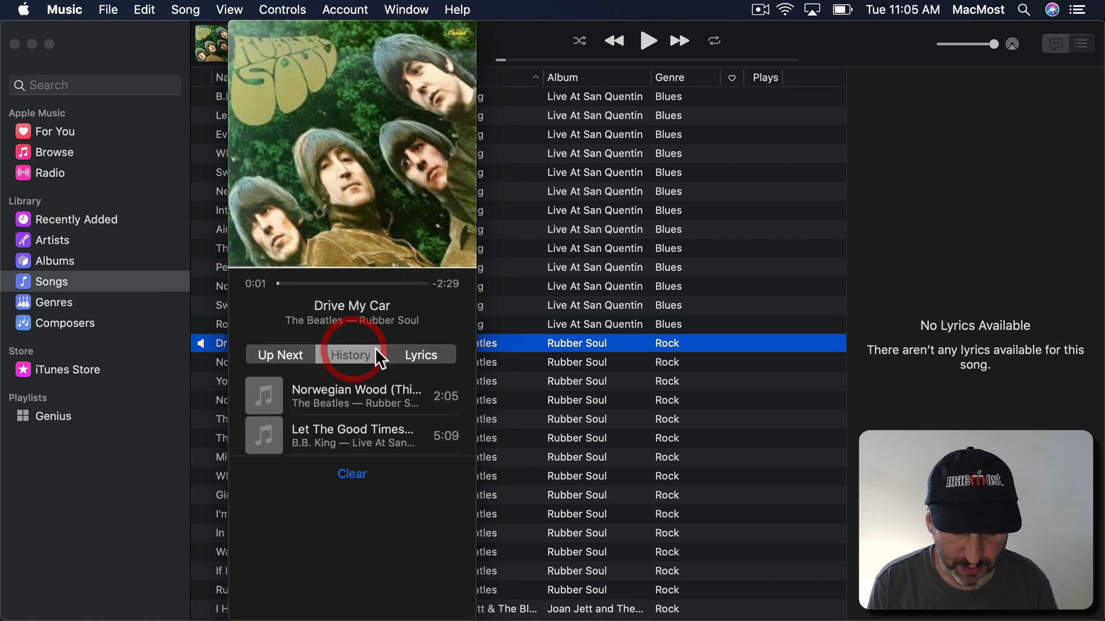
{"action": "left_click", "coordinate": [280, 355]}
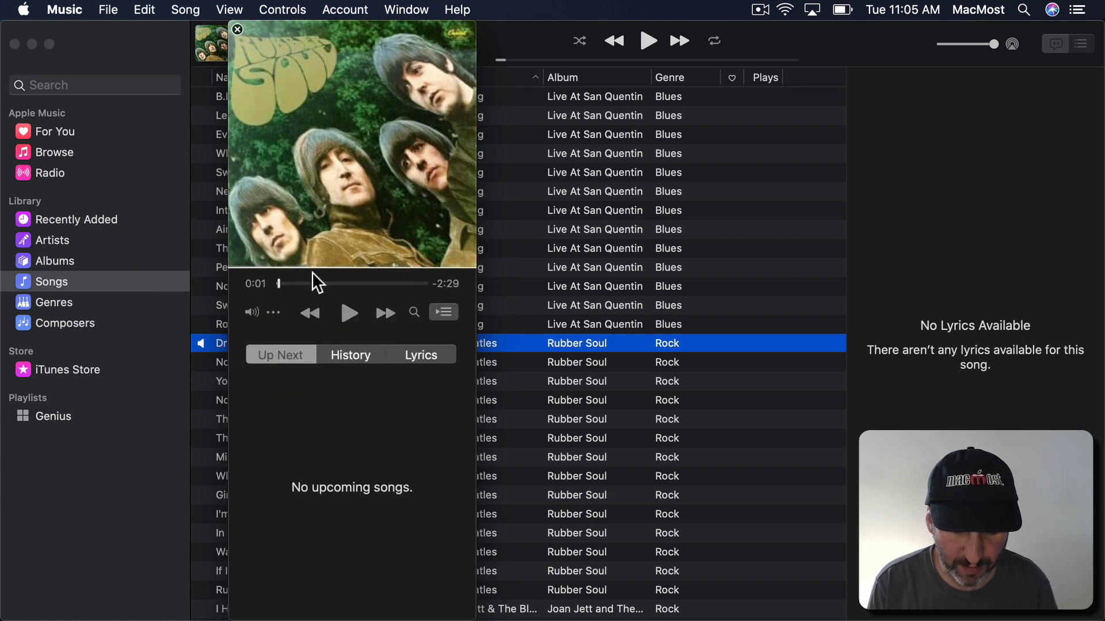
{"action": "left_click", "coordinate": [406, 9]}
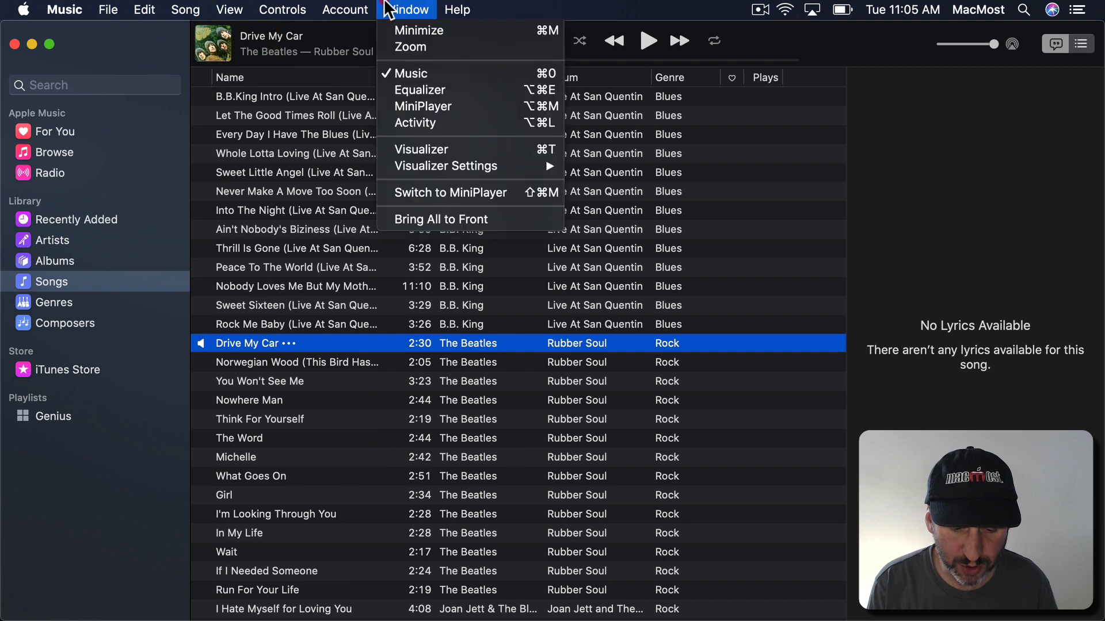
{"action": "left_click", "coordinate": [449, 192]}
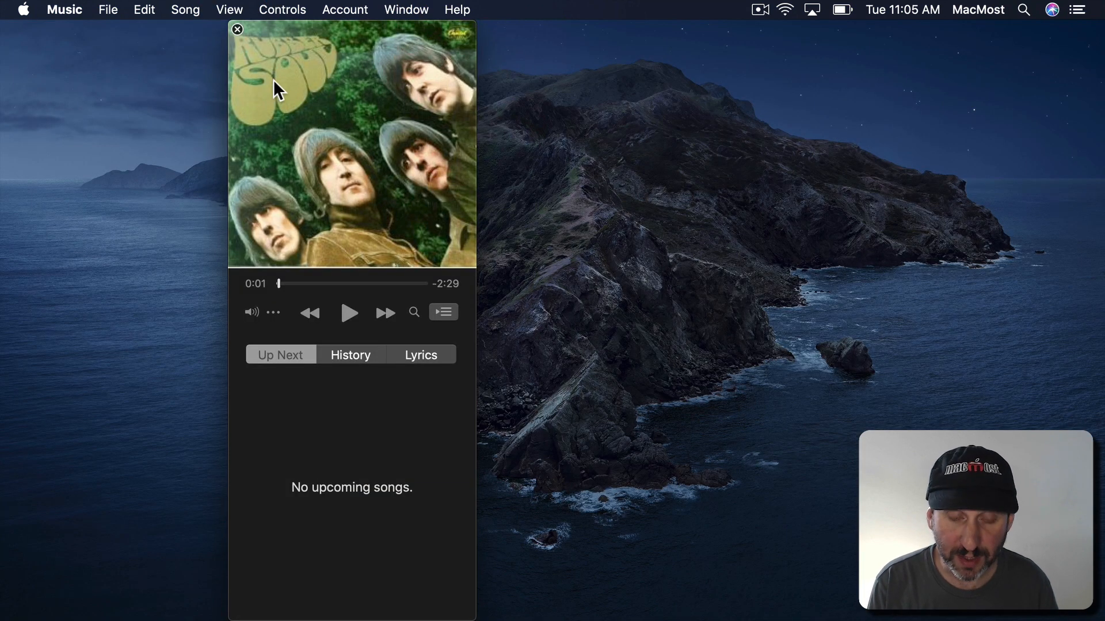
{"action": "mouse_move", "coordinate": [237, 30]}
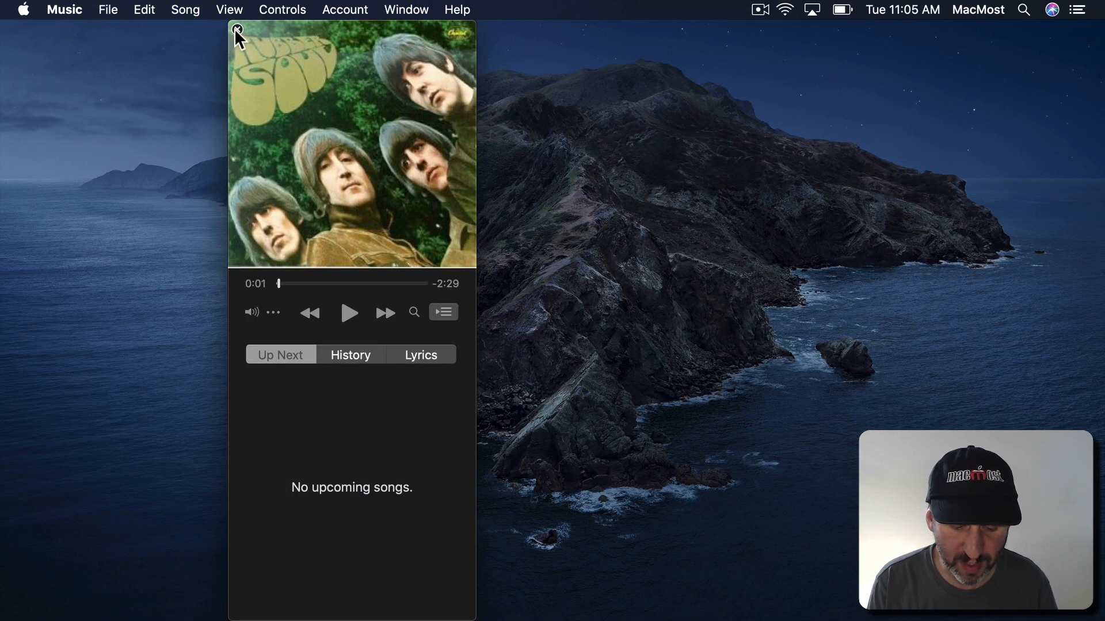
{"action": "left_click", "coordinate": [406, 9]}
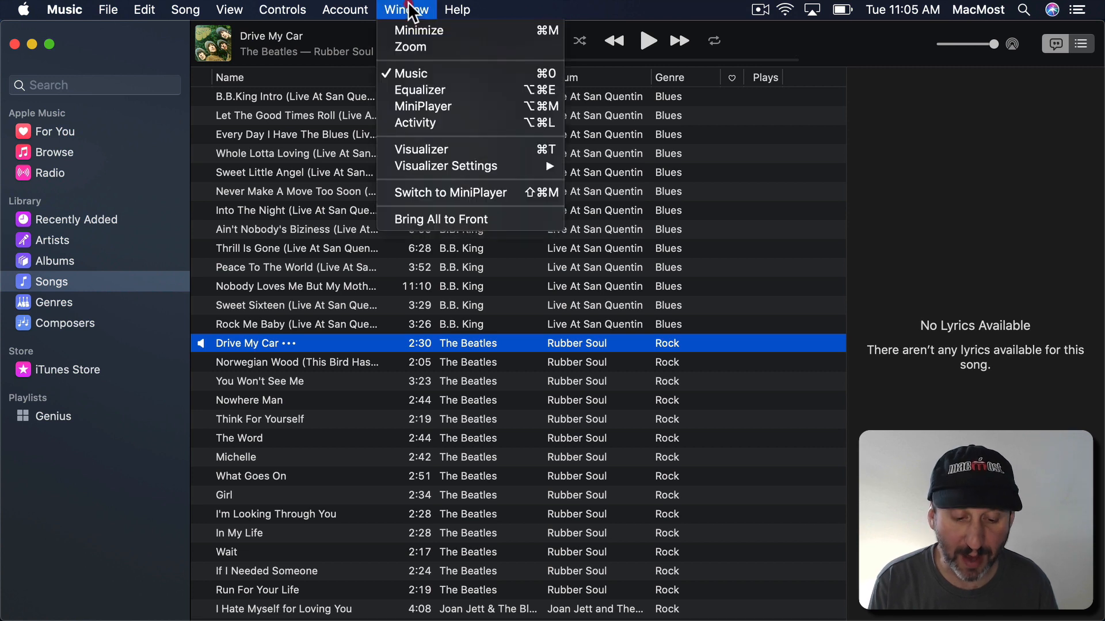
{"action": "mouse_move", "coordinate": [421, 149]}
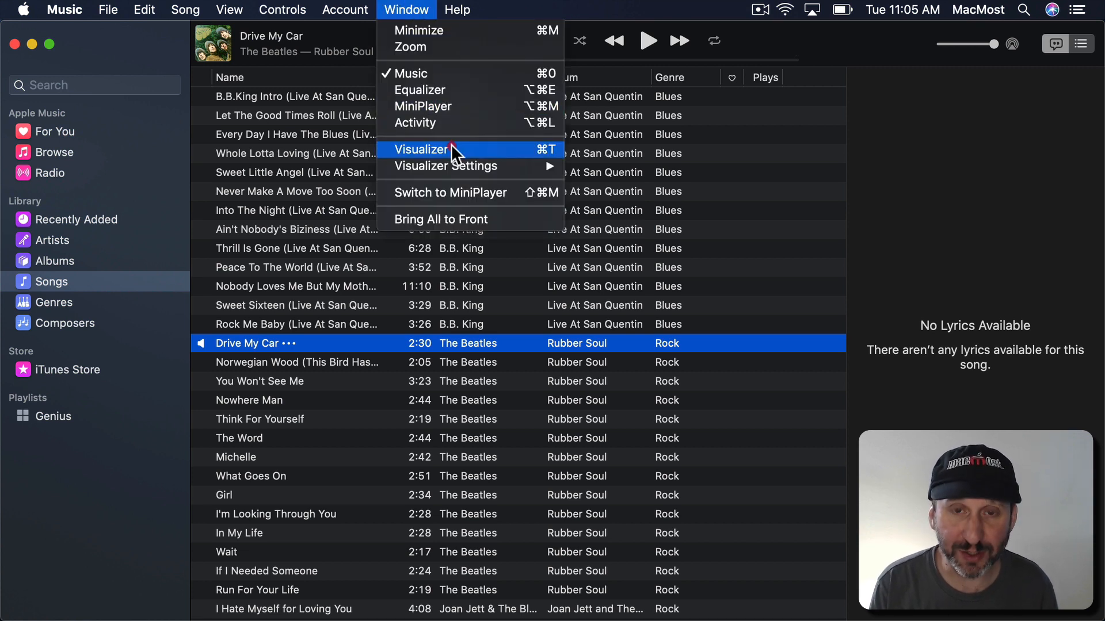
{"action": "mouse_move", "coordinate": [456, 156]}
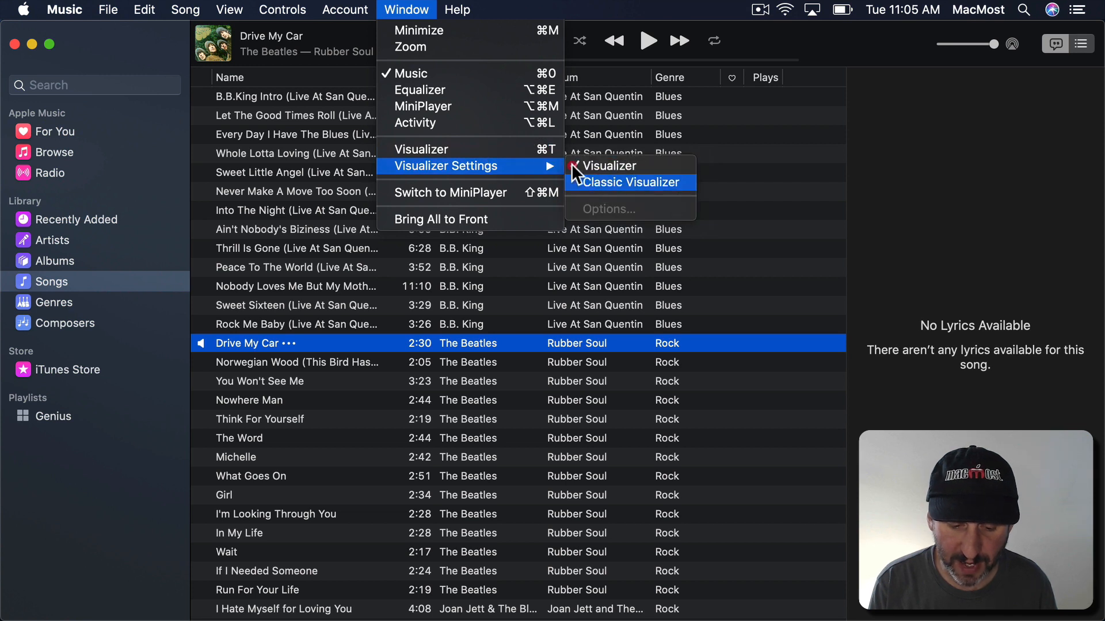
{"action": "mouse_move", "coordinate": [420, 148]}
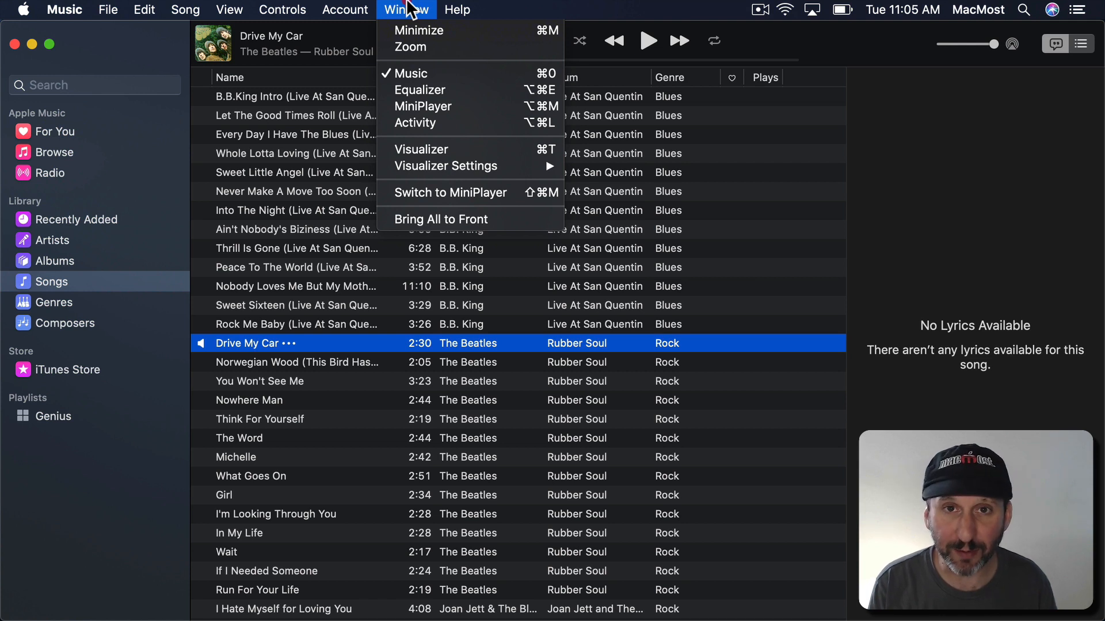
{"action": "mouse_move", "coordinate": [450, 192]}
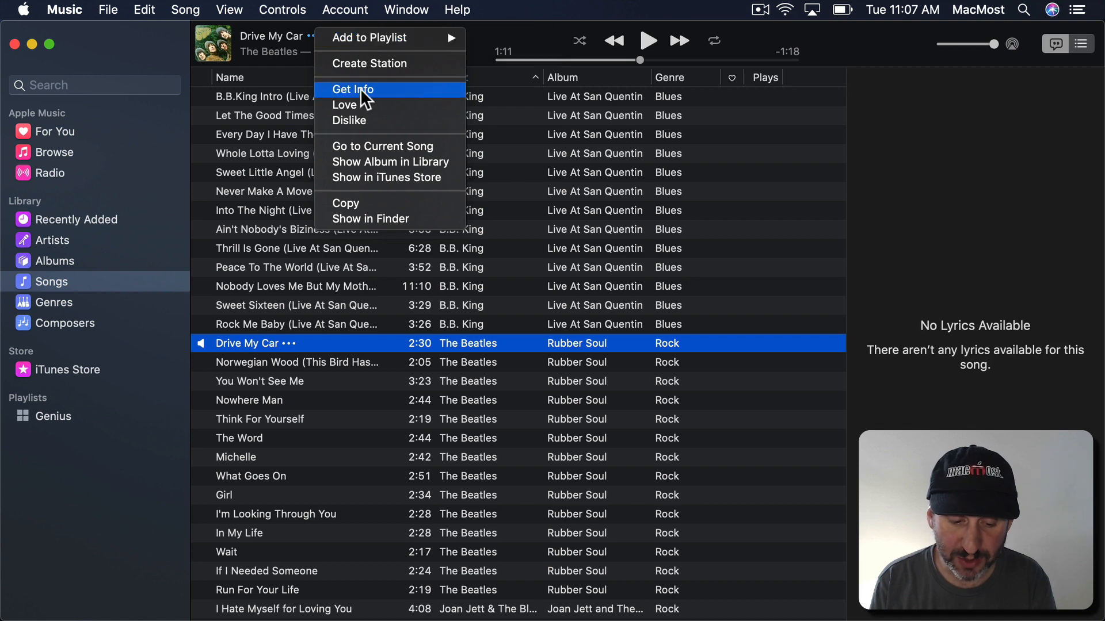
{"action": "mouse_move", "coordinate": [366, 121]}
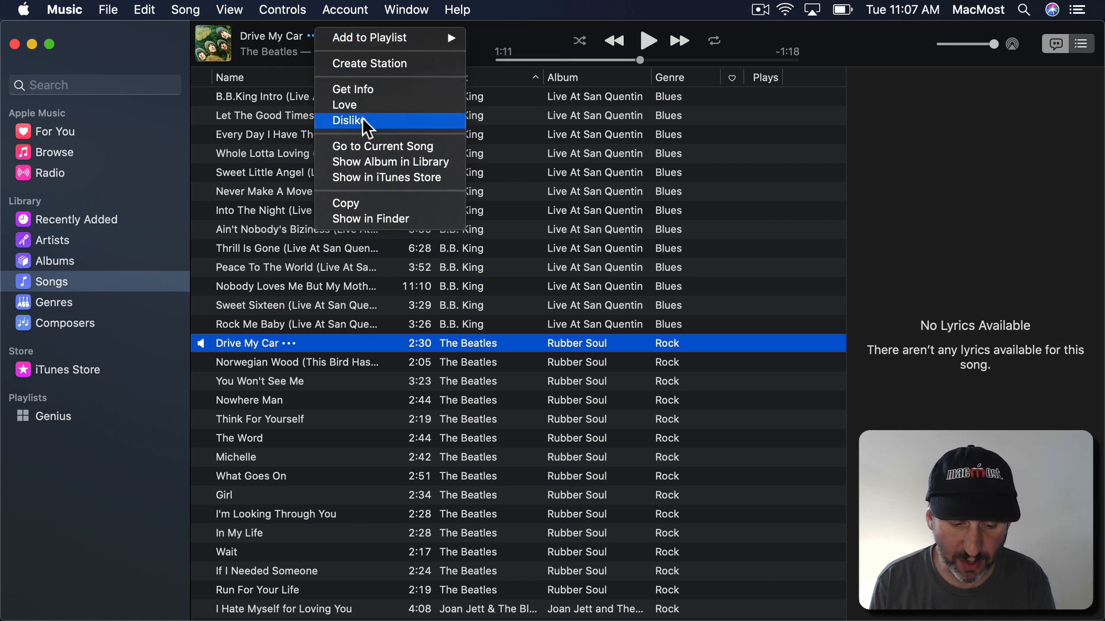
Open the Music app menu while Drive My Car stays paused at 1:11.
{"action": "left_click", "coordinate": [64, 9]}
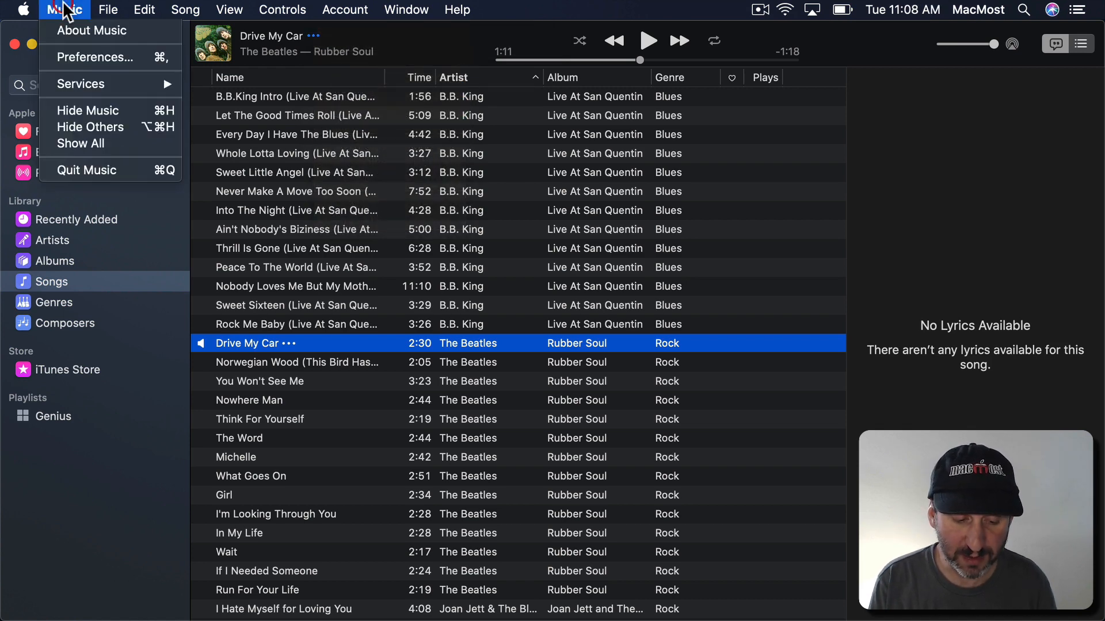
Enable Star ratings in Music's General preferences to add a Rating column.
{"action": "left_click", "coordinate": [95, 57]}
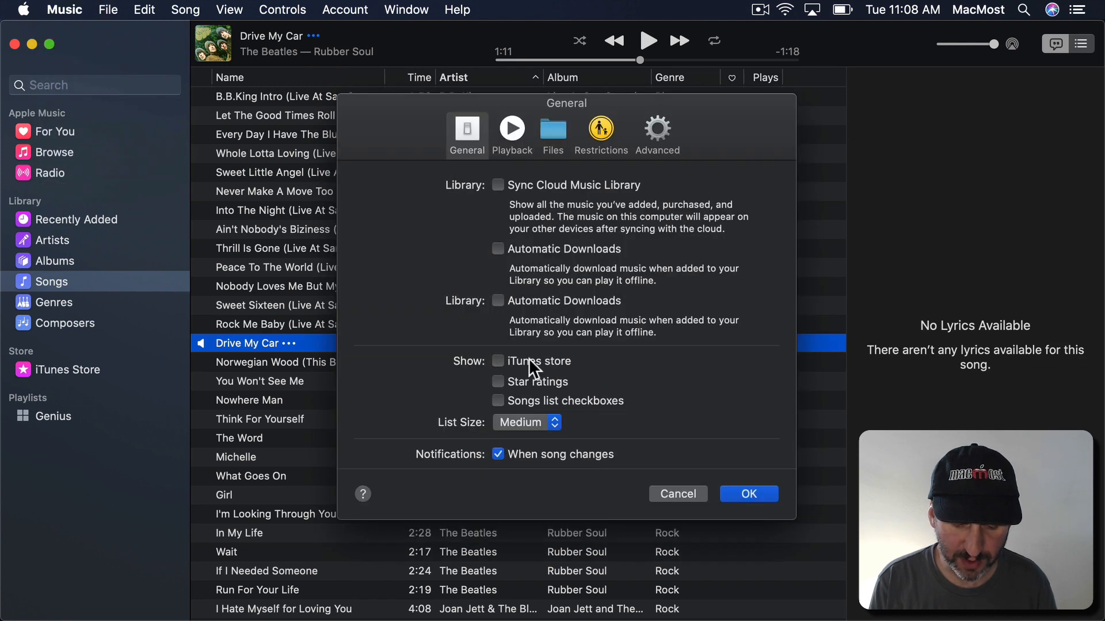
{"action": "left_click", "coordinate": [748, 494]}
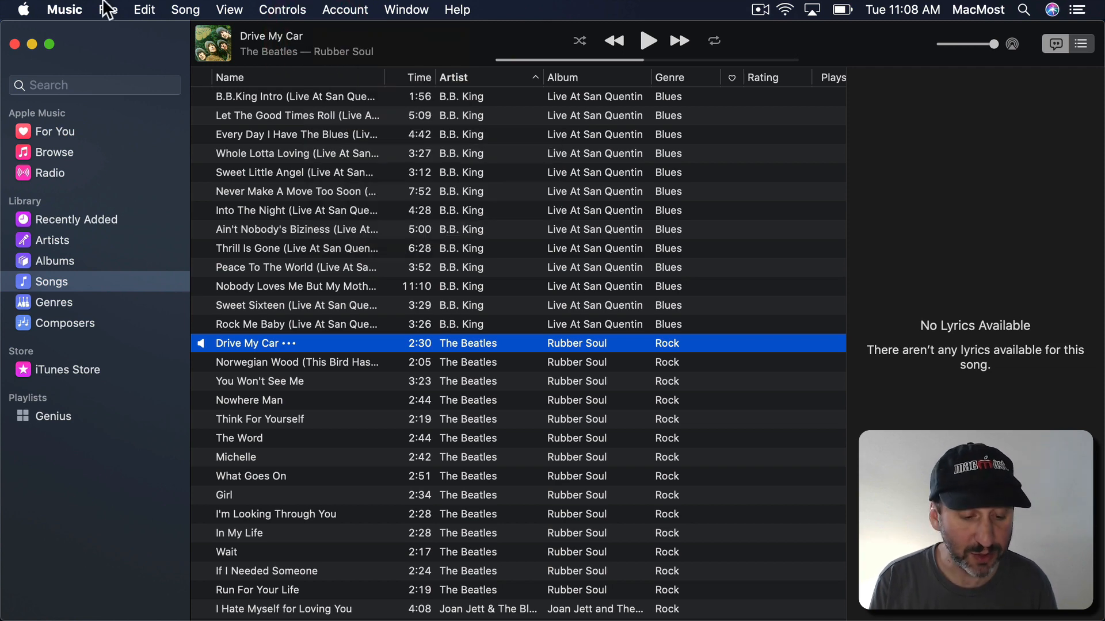
Create 'Test Playlist', add The Beatles' In My Life, and open it to confirm.
{"action": "left_click", "coordinate": [108, 9]}
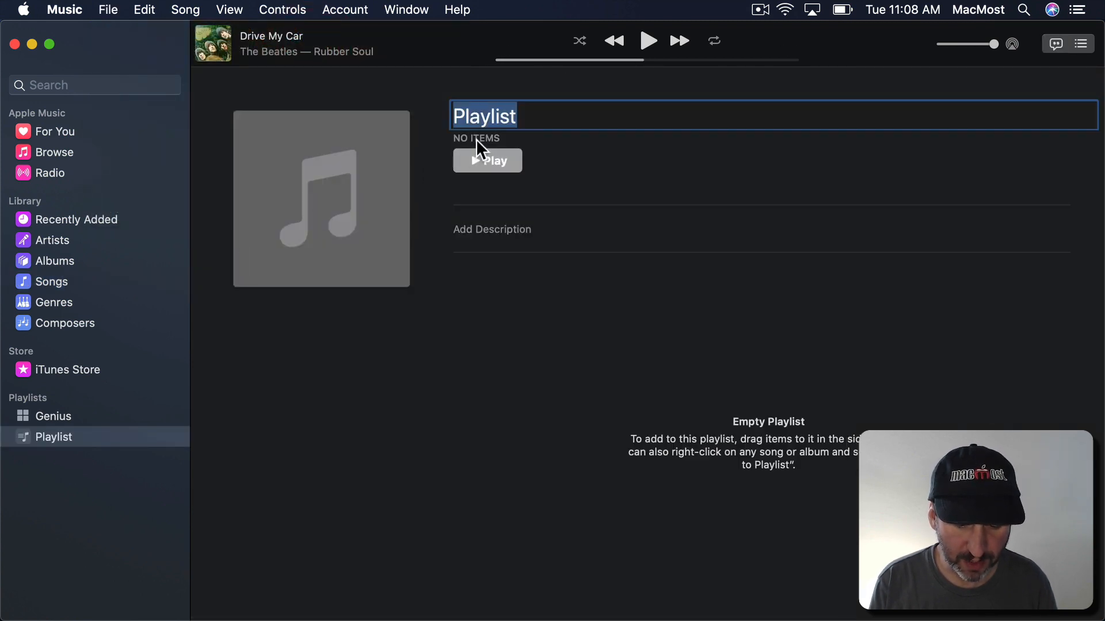
{"action": "left_click", "coordinate": [50, 281]}
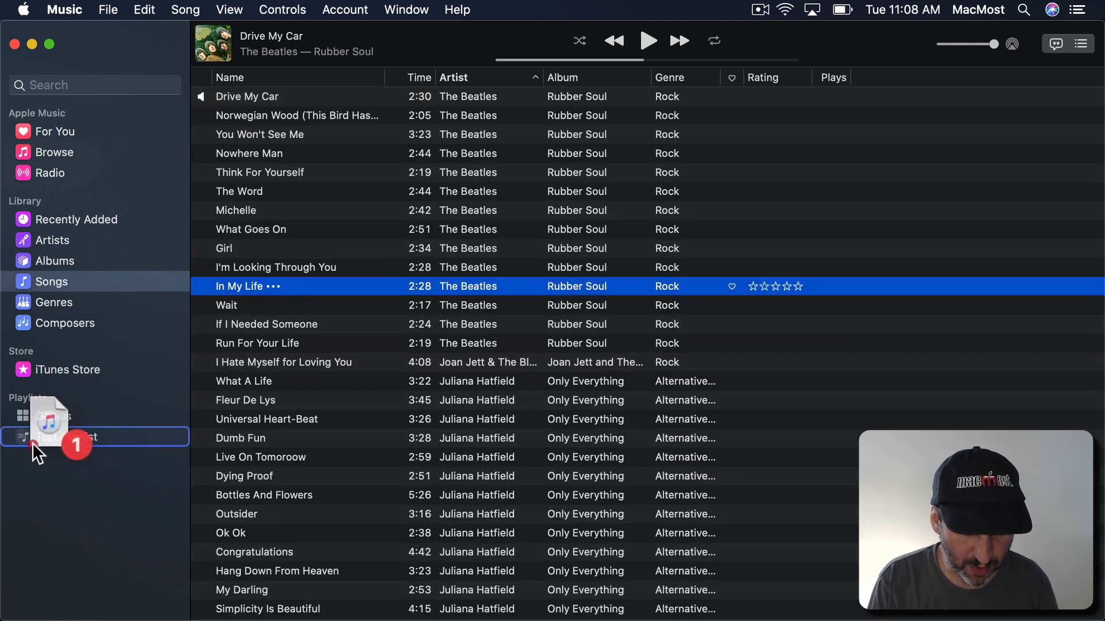
{"action": "left_click", "coordinate": [66, 437]}
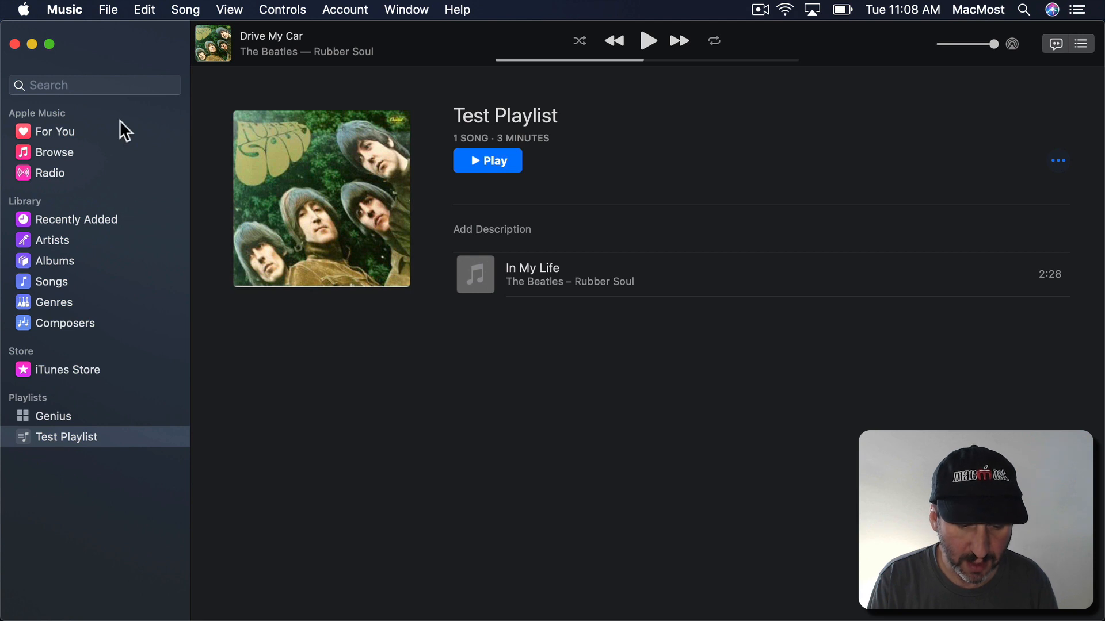
{"action": "left_click", "coordinate": [108, 9]}
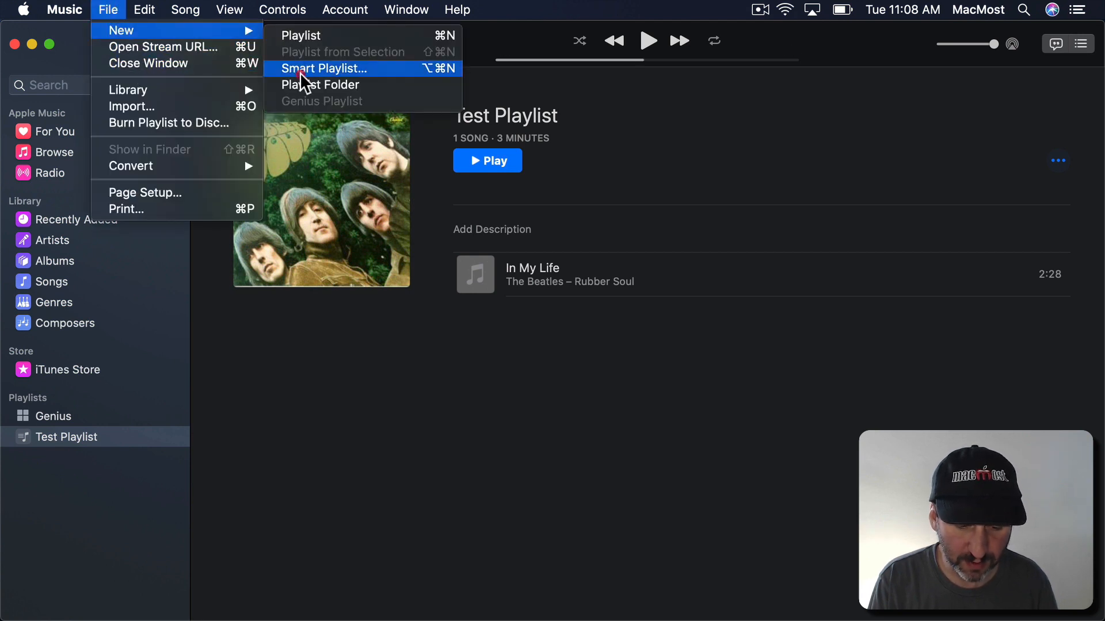
{"action": "left_click", "coordinate": [323, 69]}
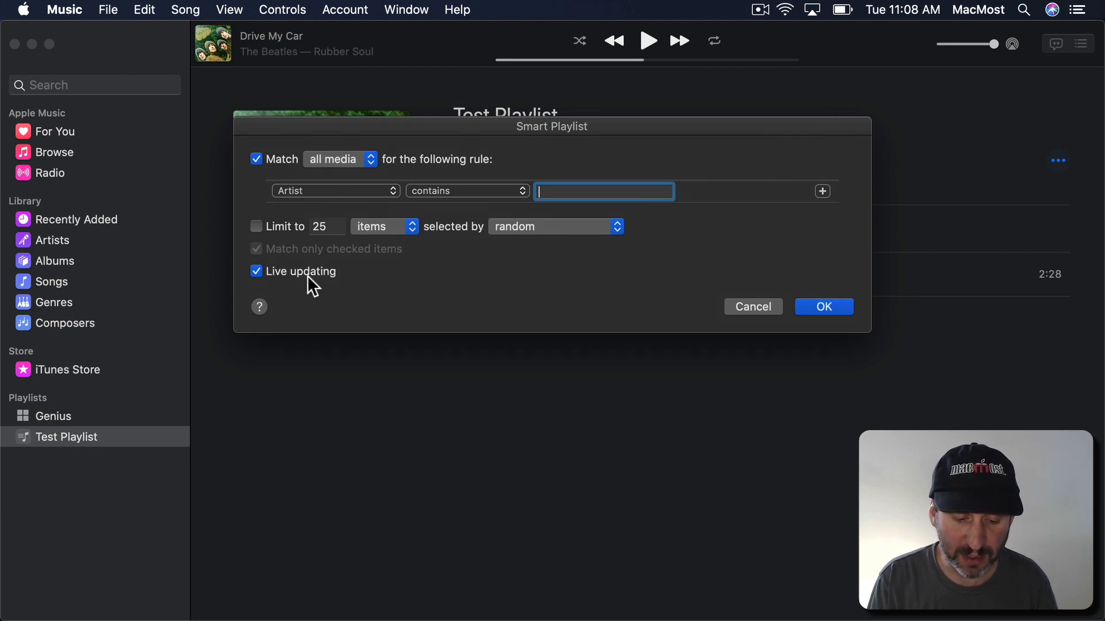
{"action": "mouse_move", "coordinate": [753, 307]}
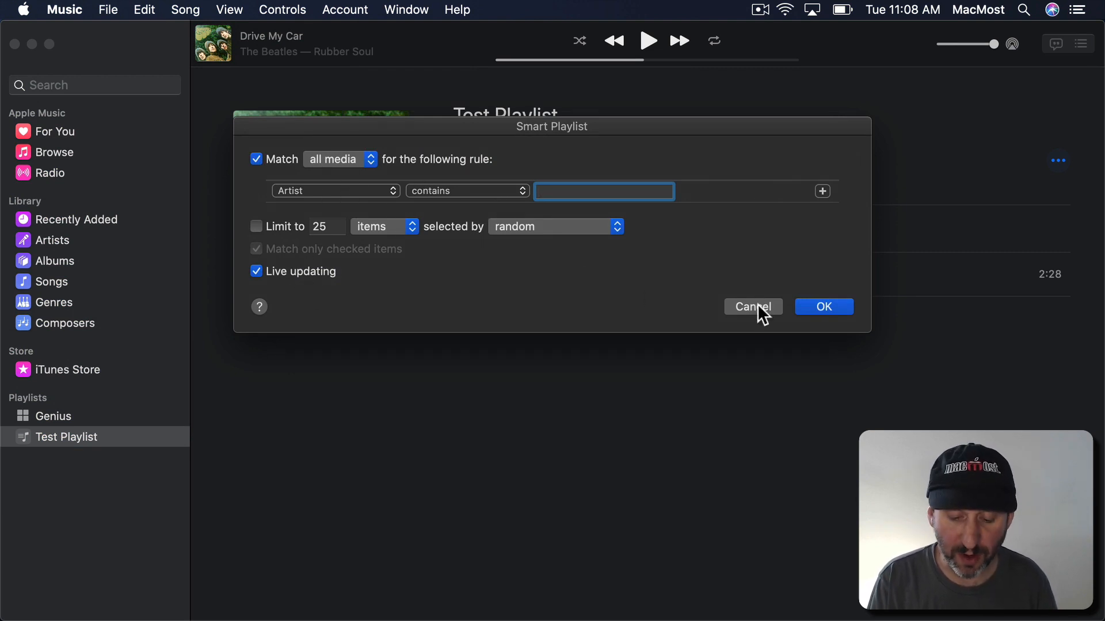
{"action": "left_click", "coordinate": [752, 306]}
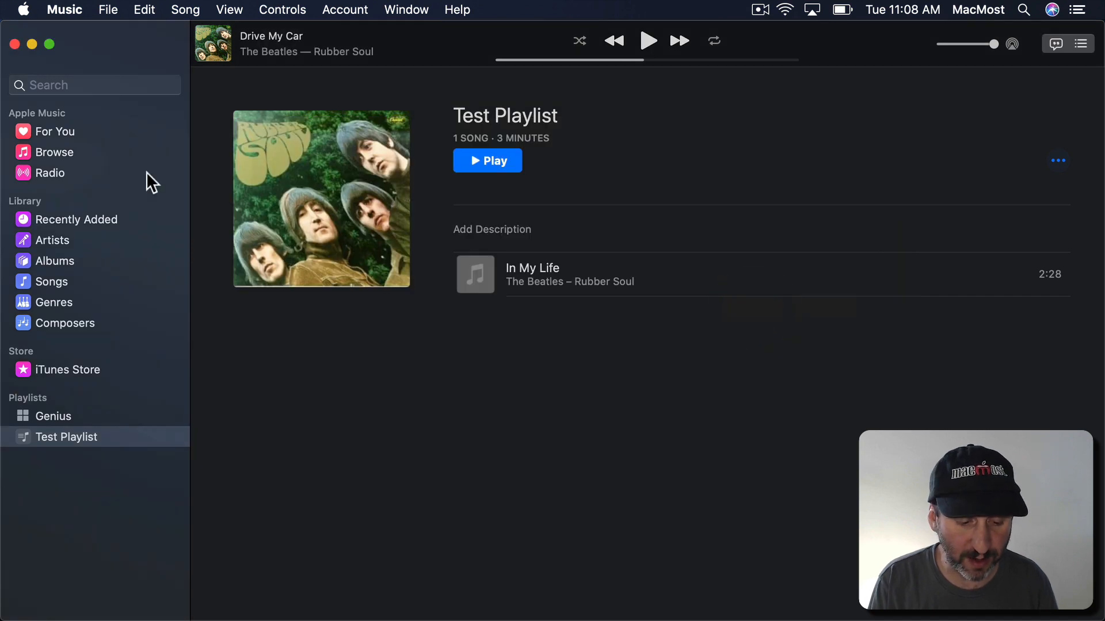